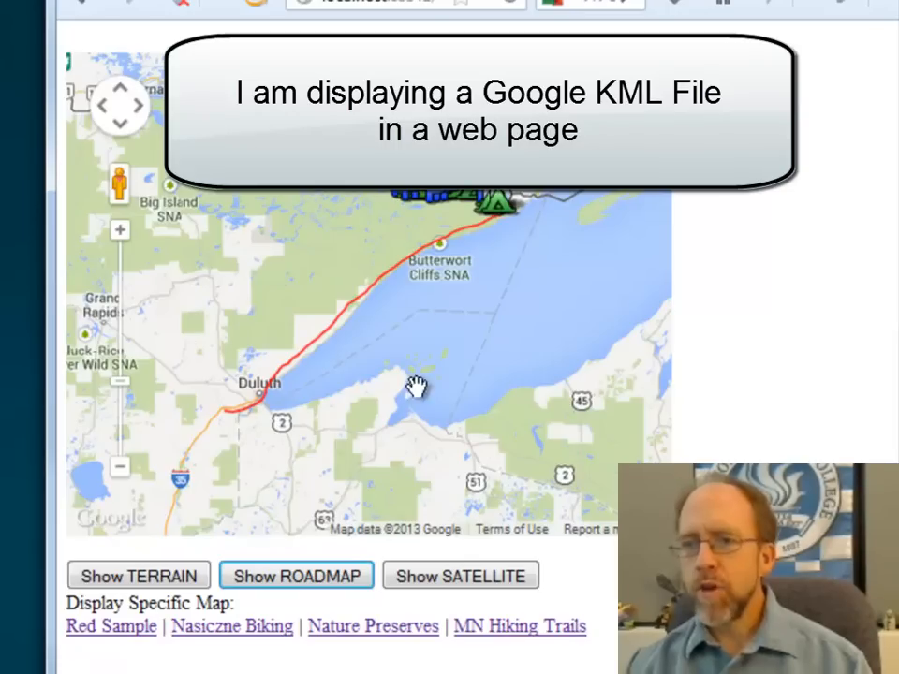
{"action": "mouse_move", "coordinate": [141, 603]}
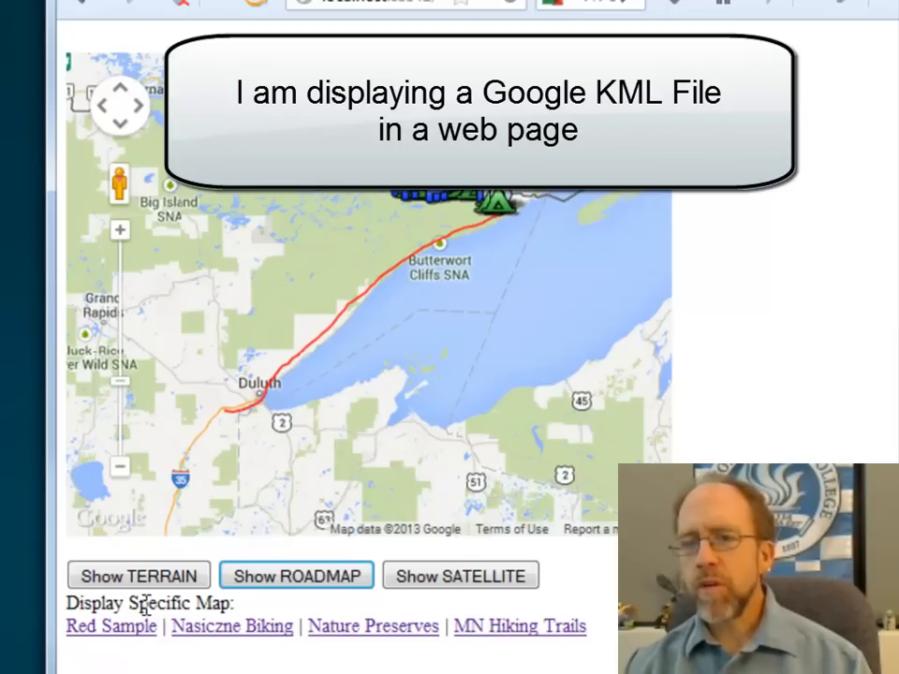
Cycle the golf-course marker map through terrain, road and satellite views and back to terrain.
{"action": "left_click", "coordinate": [139, 575]}
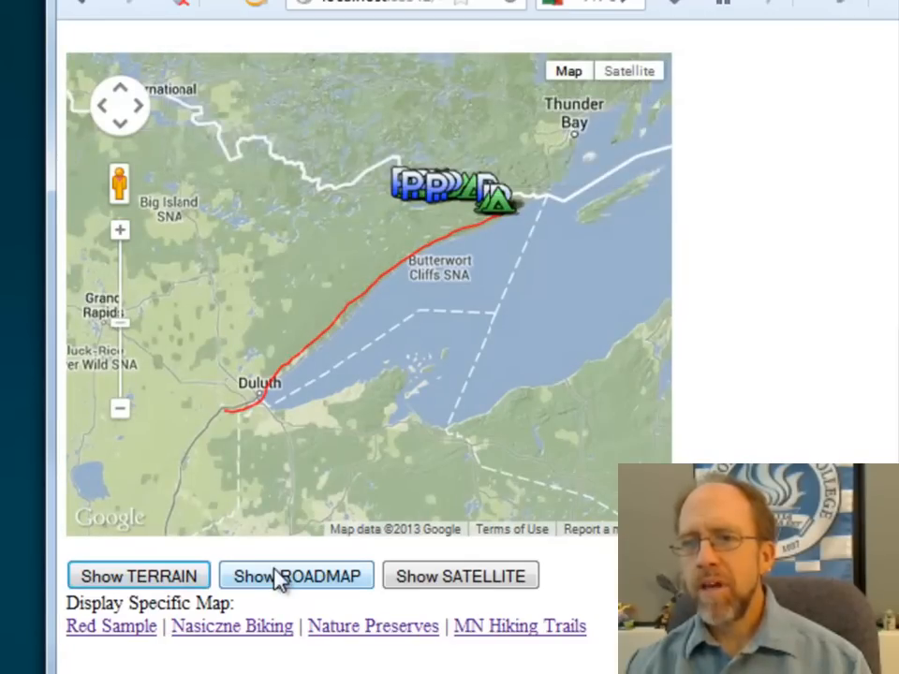
{"action": "left_click", "coordinate": [296, 575]}
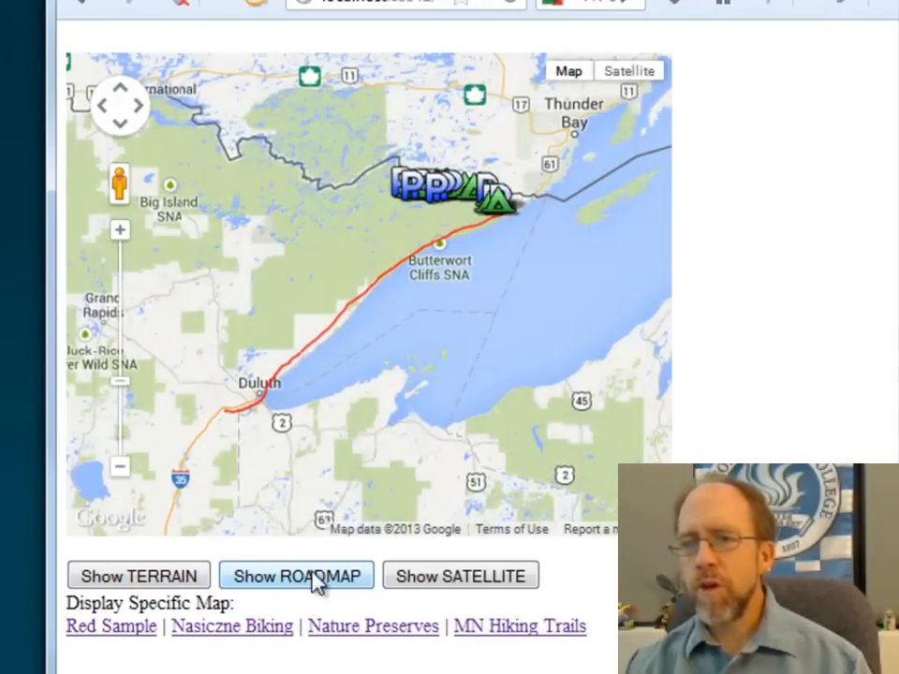
{"action": "left_click", "coordinate": [461, 575]}
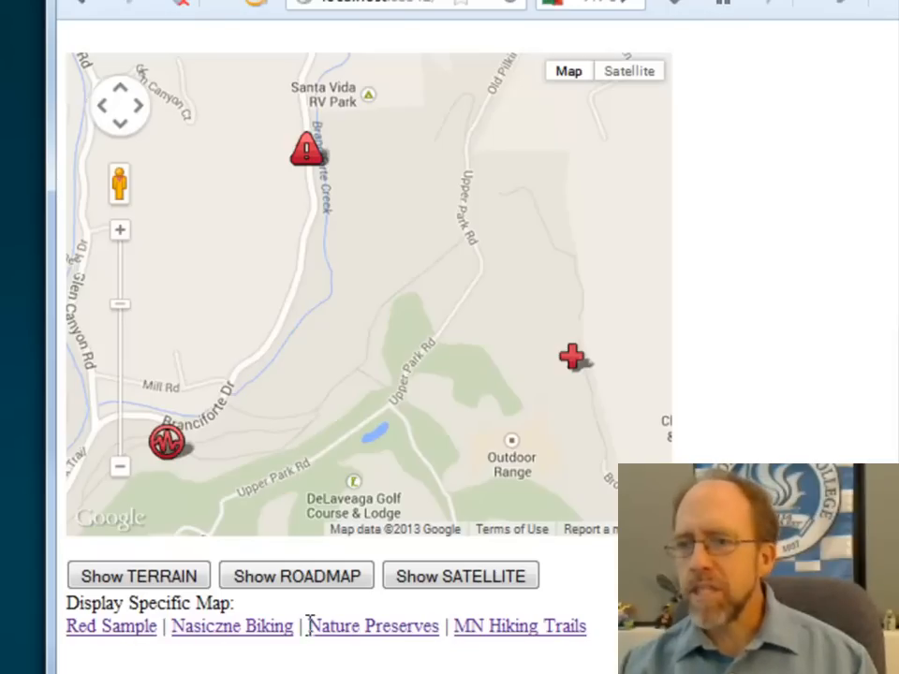
{"action": "mouse_move", "coordinate": [581, 592]}
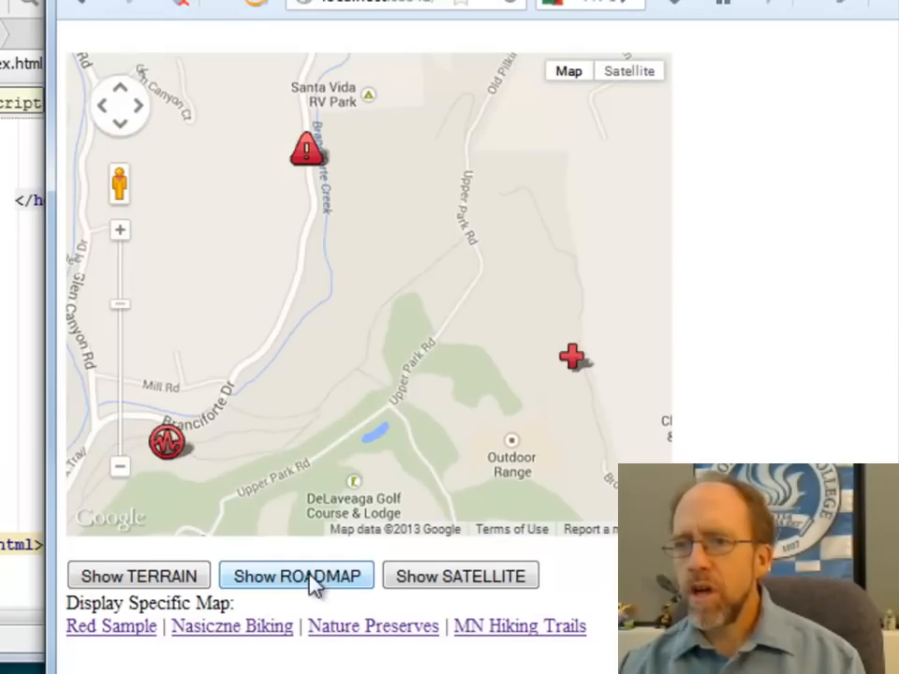
{"action": "left_click", "coordinate": [461, 575]}
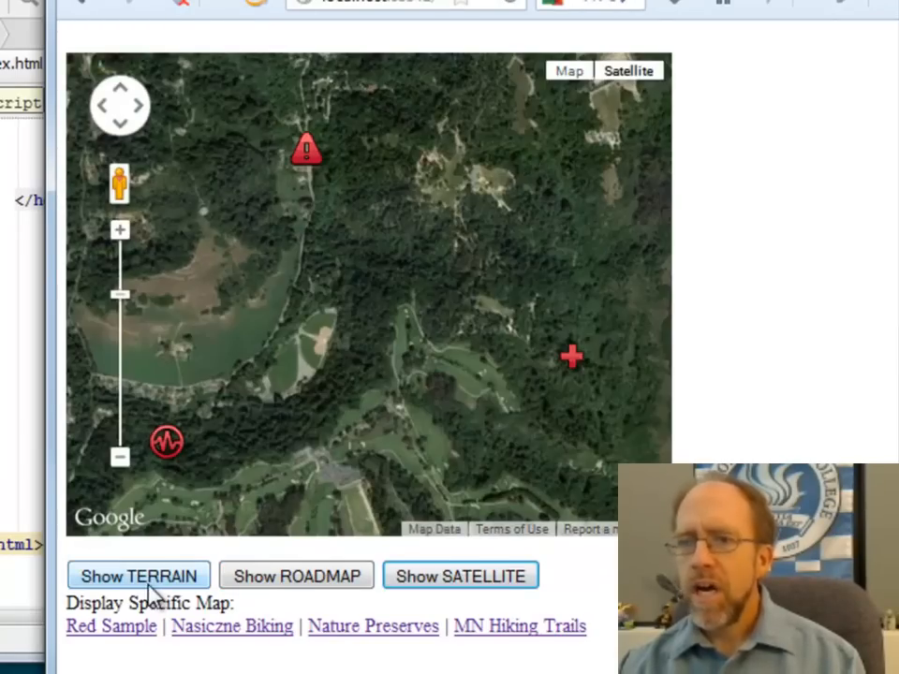
{"action": "left_click", "coordinate": [139, 575]}
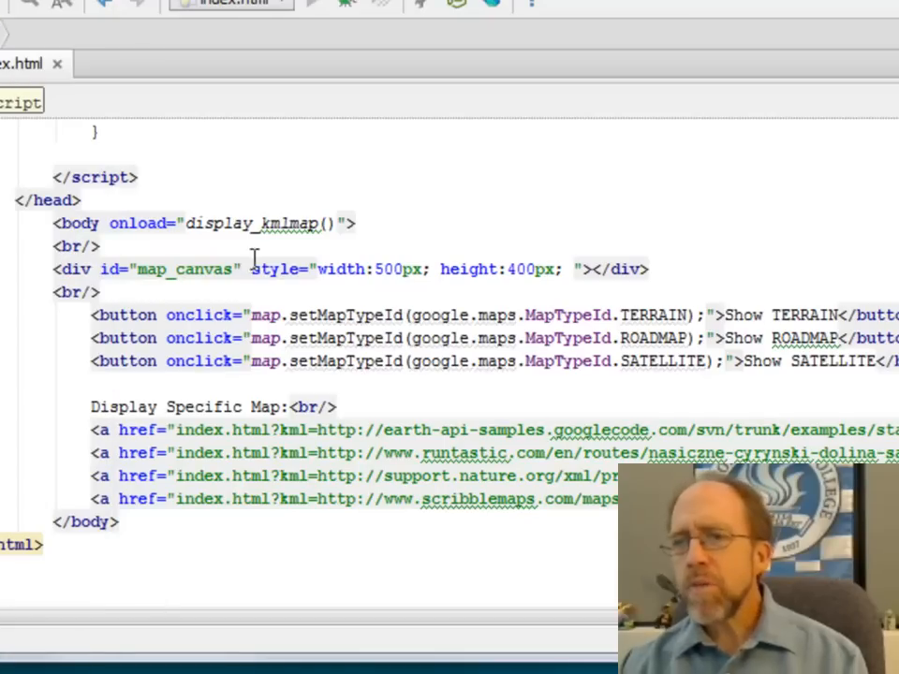
{"action": "mouse_move", "coordinate": [112, 318]}
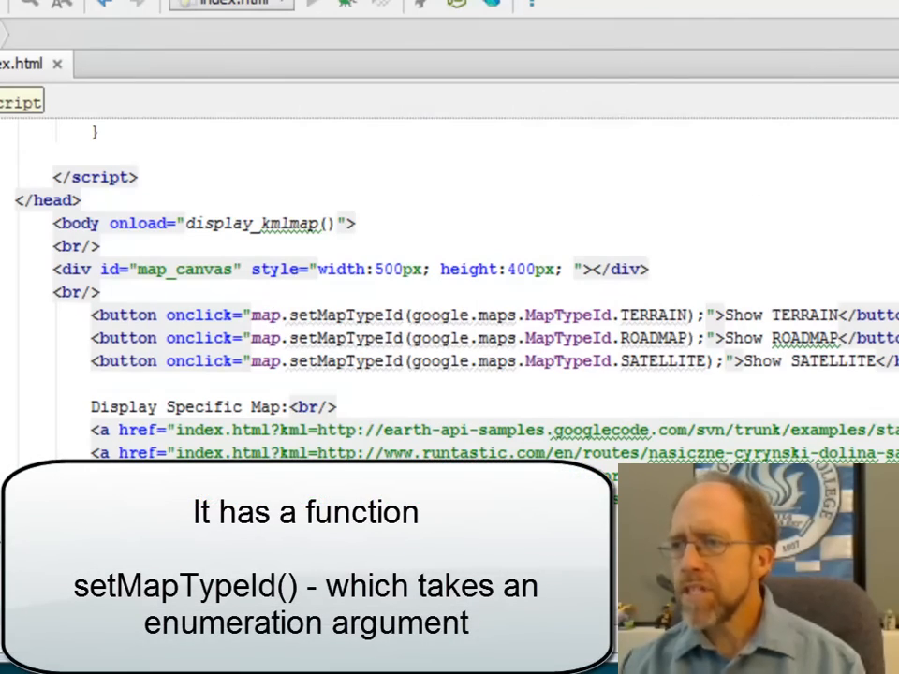
{"action": "scroll", "scroll_direction": "up", "scroll_amount": 3}
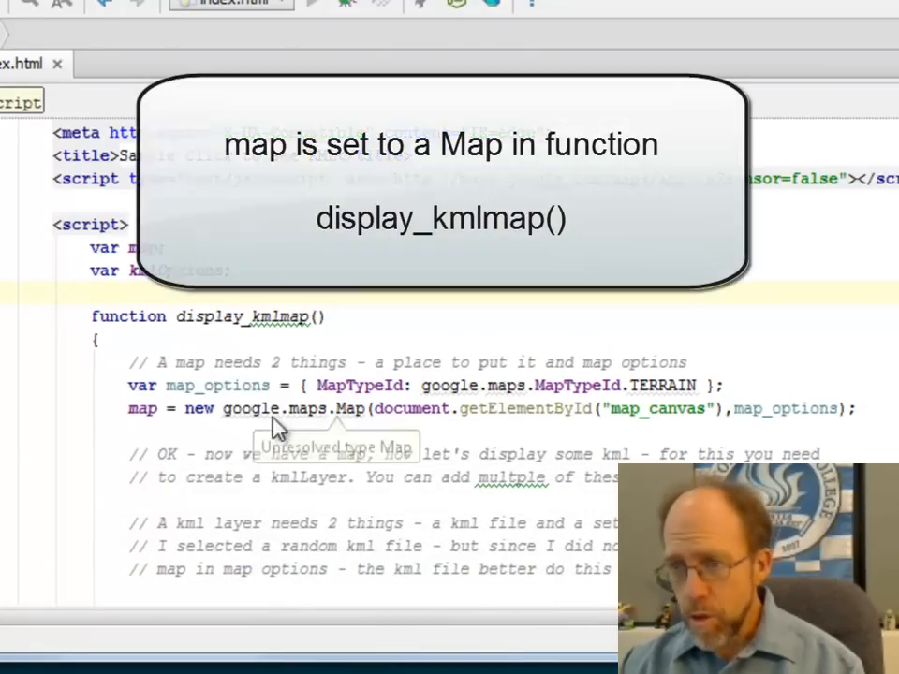
{"action": "mouse_move", "coordinate": [309, 433]}
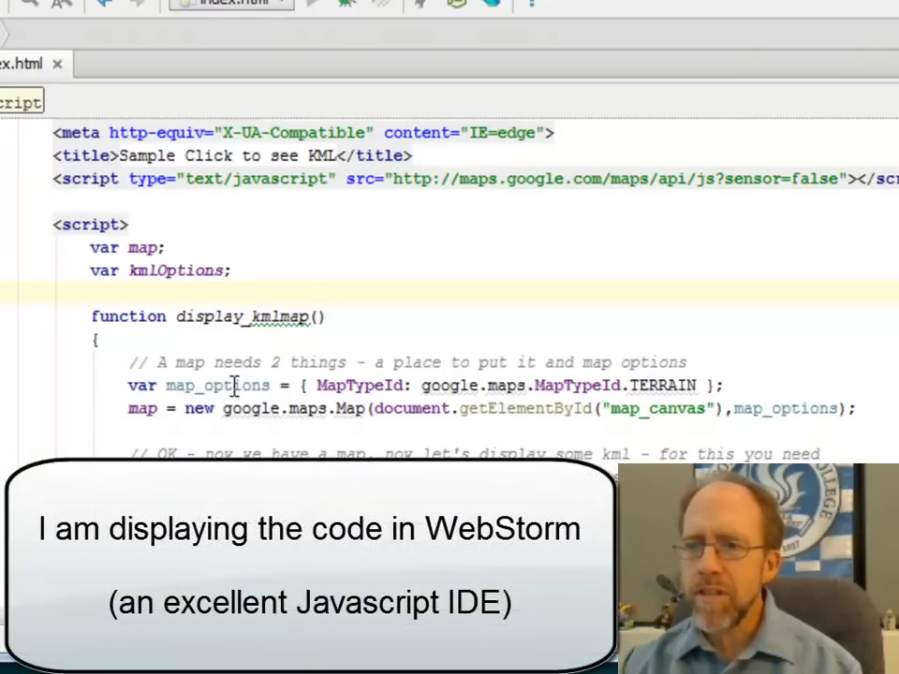
{"action": "mouse_move", "coordinate": [663, 386]}
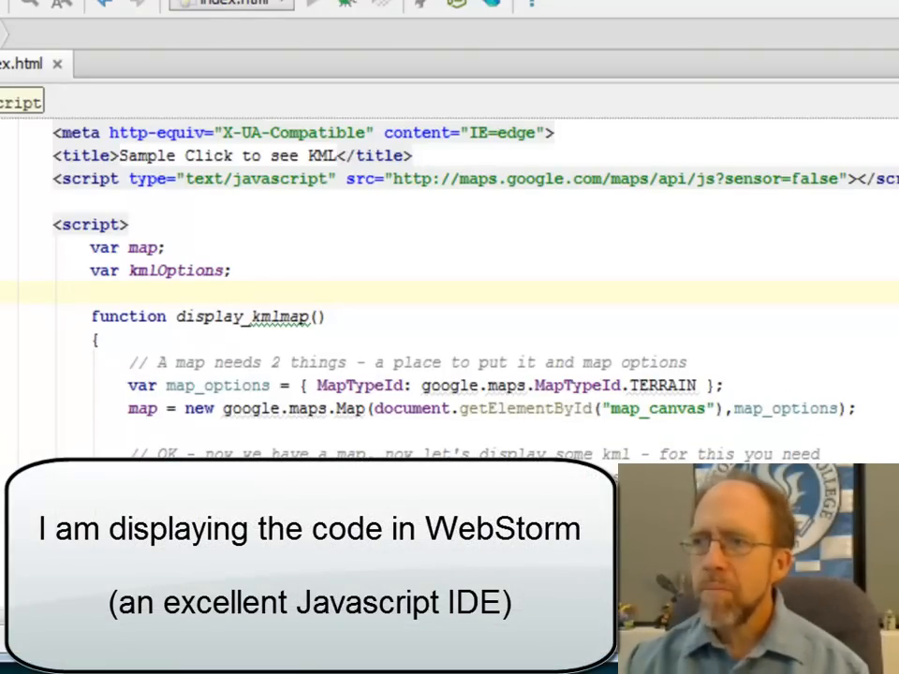
Scroll down to the body's three map-type buttons calling map.setMapTypeId.
{"action": "scroll", "scroll_direction": "down", "scroll_amount": 3}
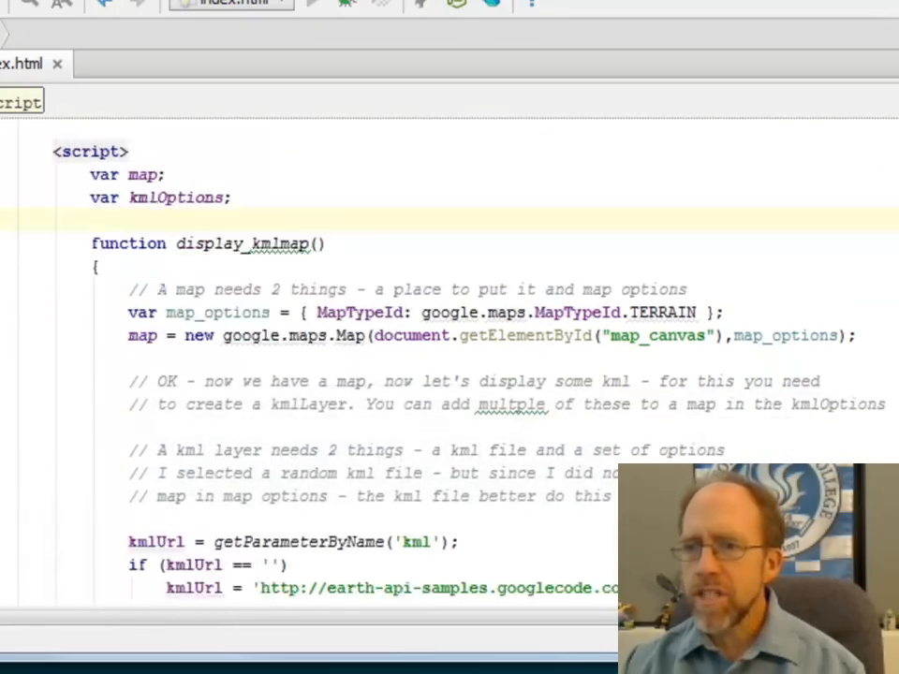
{"action": "scroll", "scroll_direction": "down", "scroll_amount": 3}
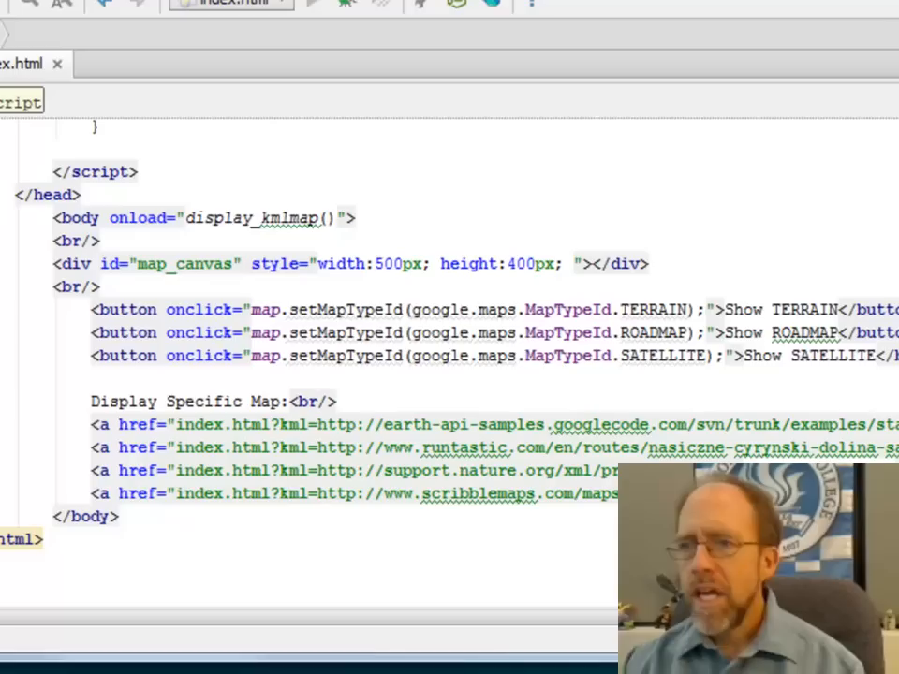
{"action": "mouse_move", "coordinate": [281, 352]}
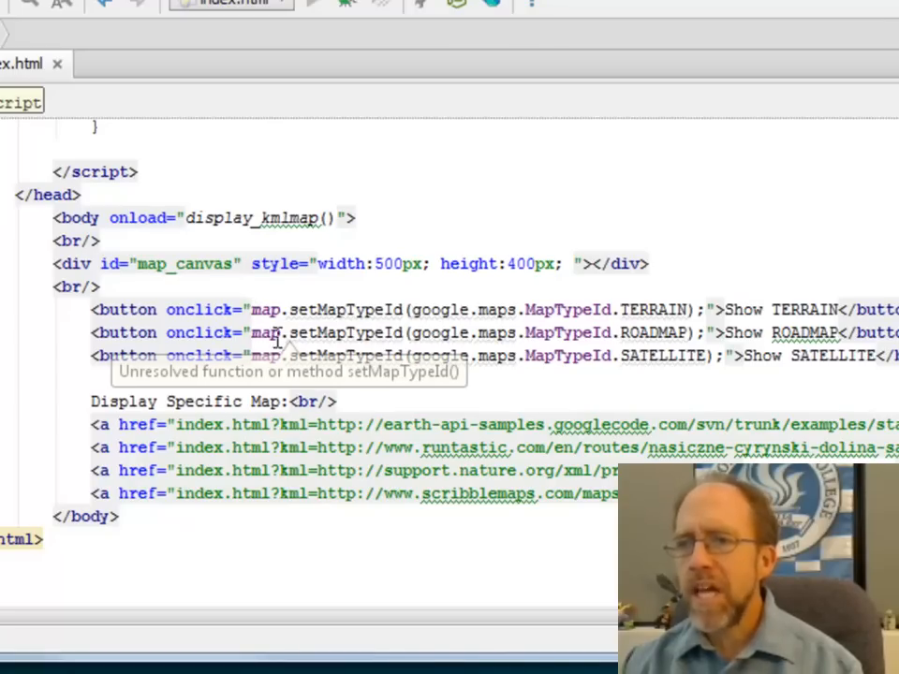
{"action": "mouse_move", "coordinate": [491, 403]}
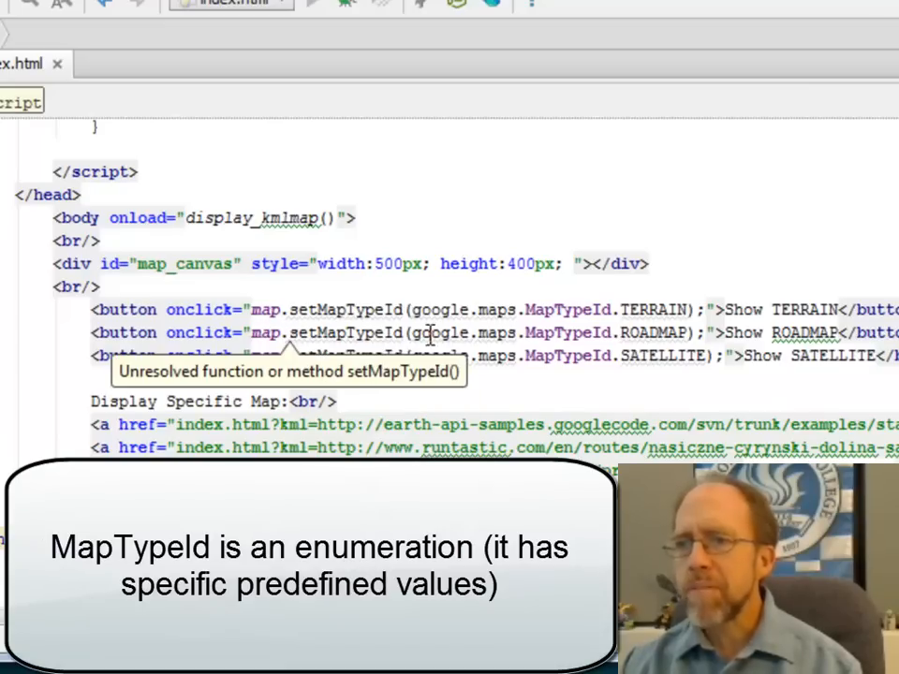
{"action": "mouse_move", "coordinate": [670, 363]}
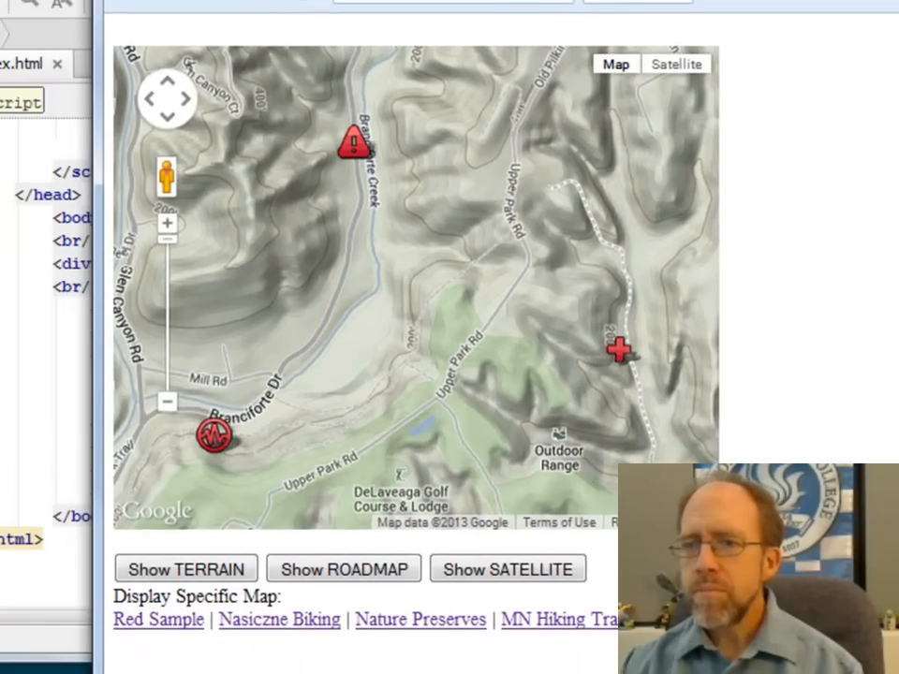
Return to index.html and scroll up to the Google Maps API script tag in the head.
{"action": "left_click", "coordinate": [342, 569]}
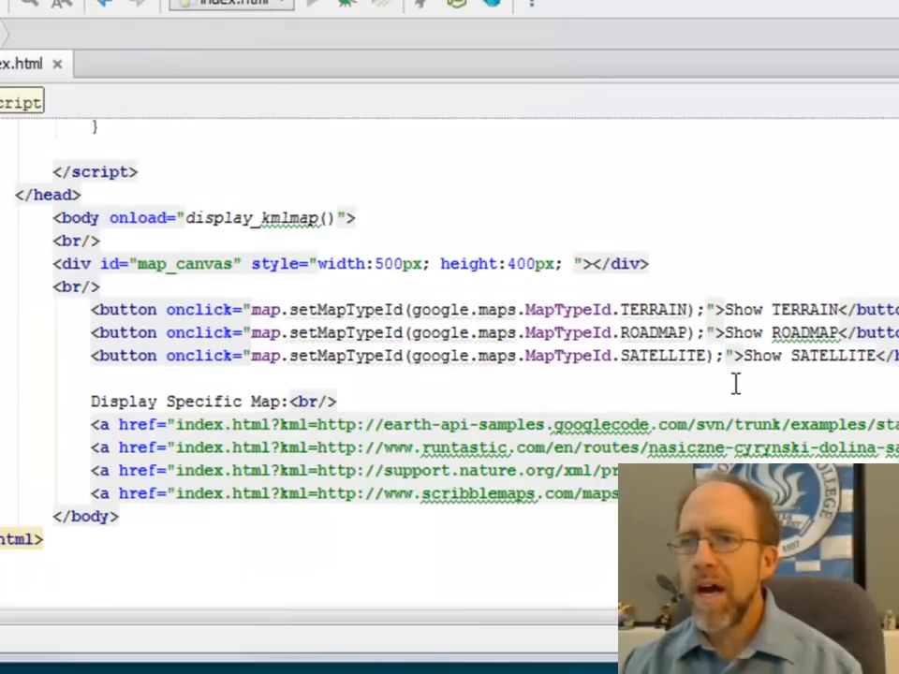
{"action": "mouse_move", "coordinate": [622, 365]}
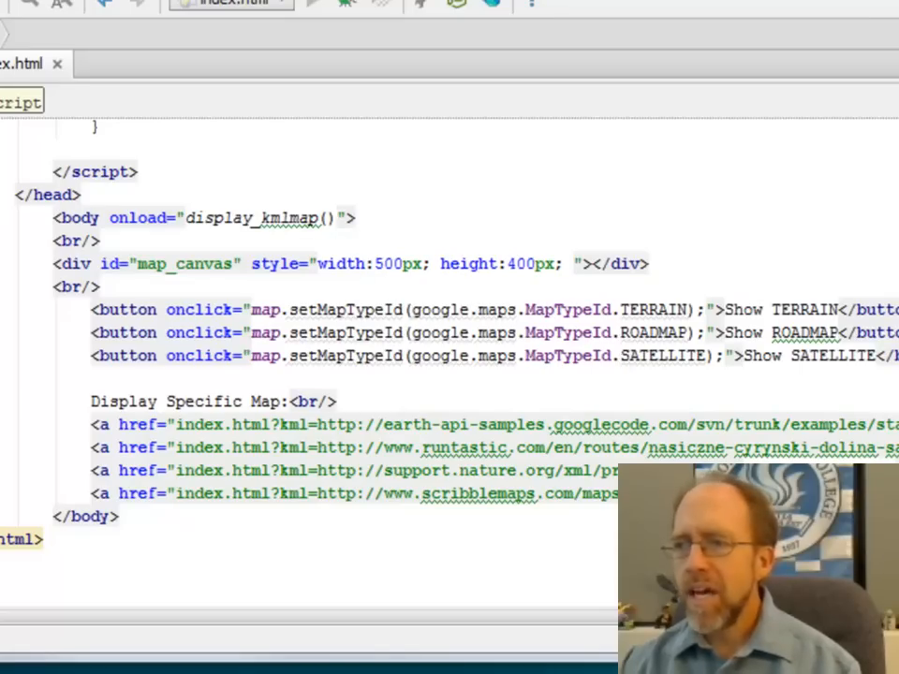
{"action": "scroll", "scroll_direction": "up", "scroll_amount": 3}
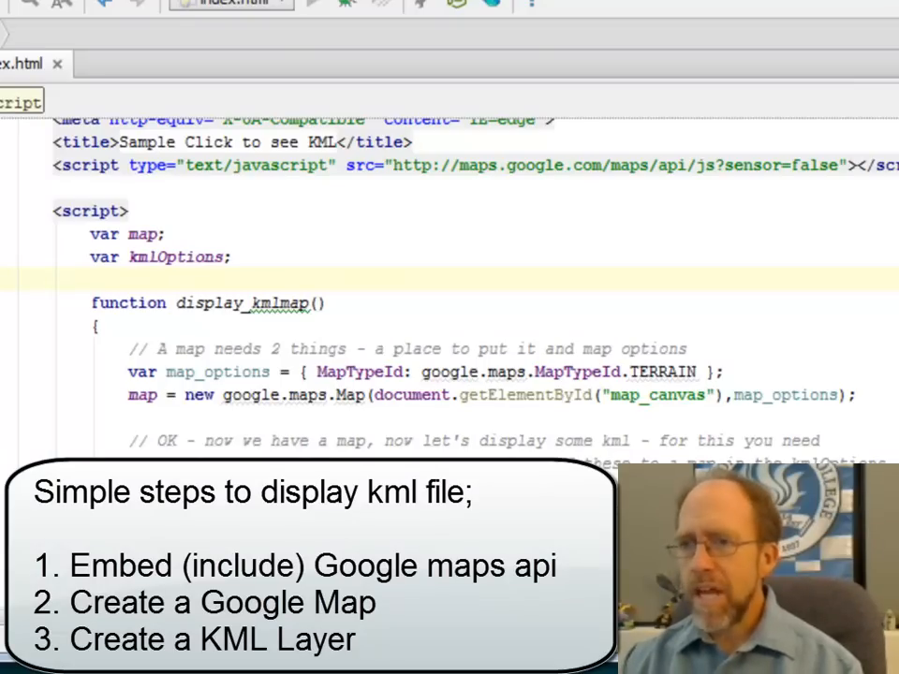
{"action": "scroll", "scroll_direction": "down", "scroll_amount": 3}
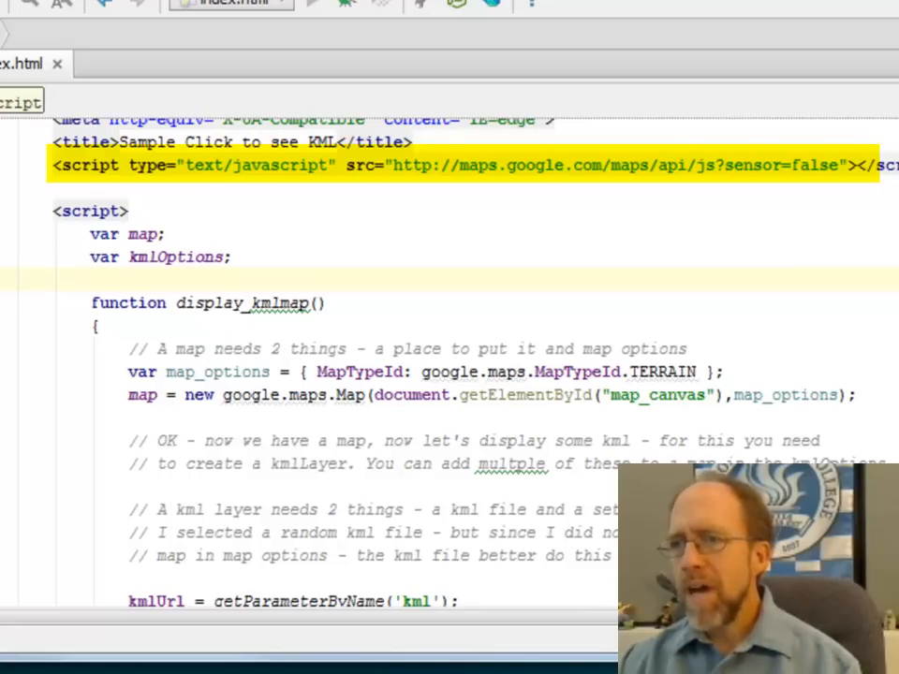
{"action": "scroll", "scroll_direction": "down", "scroll_amount": 3}
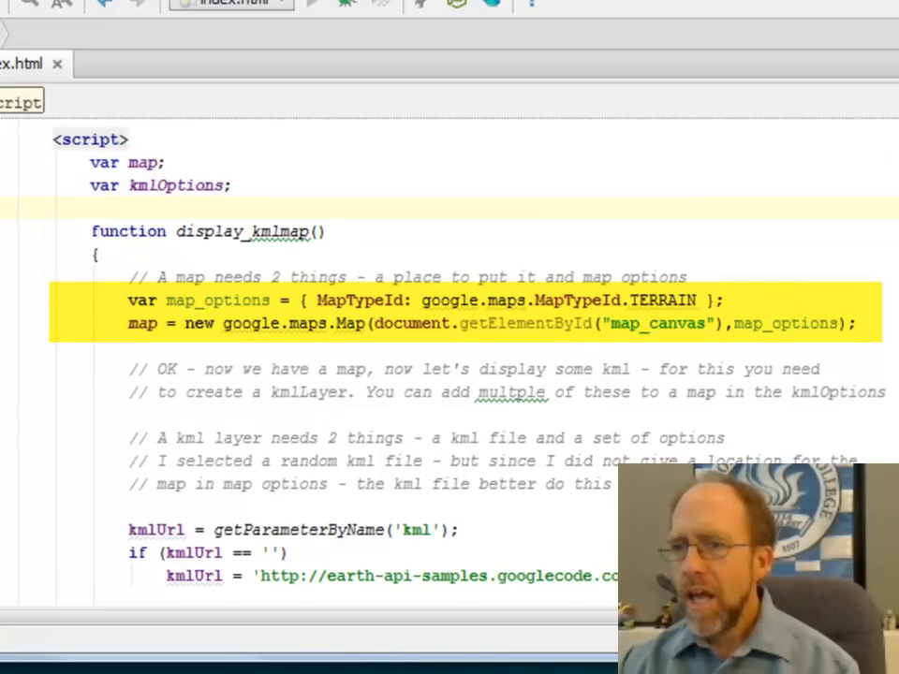
{"action": "scroll", "scroll_direction": "down", "scroll_amount": 3}
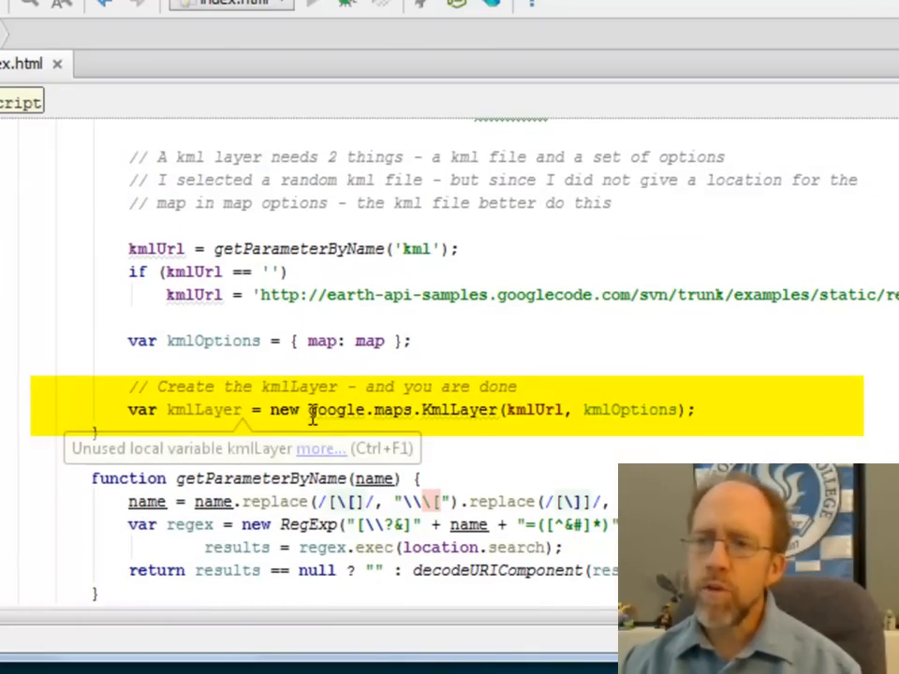
{"action": "mouse_move", "coordinate": [558, 317]}
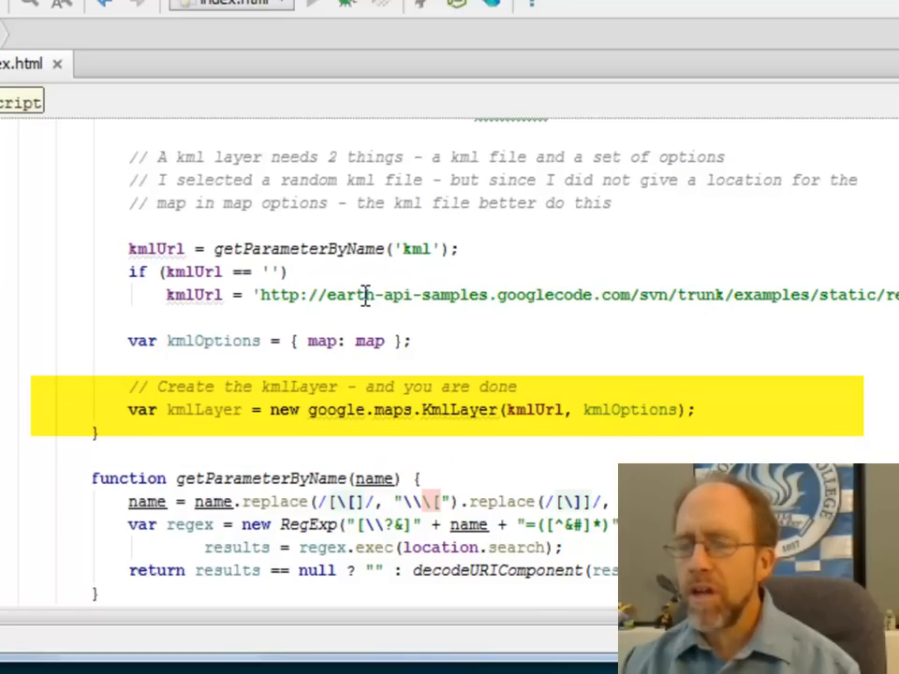
{"action": "left_click", "coordinate": [524, 409]}
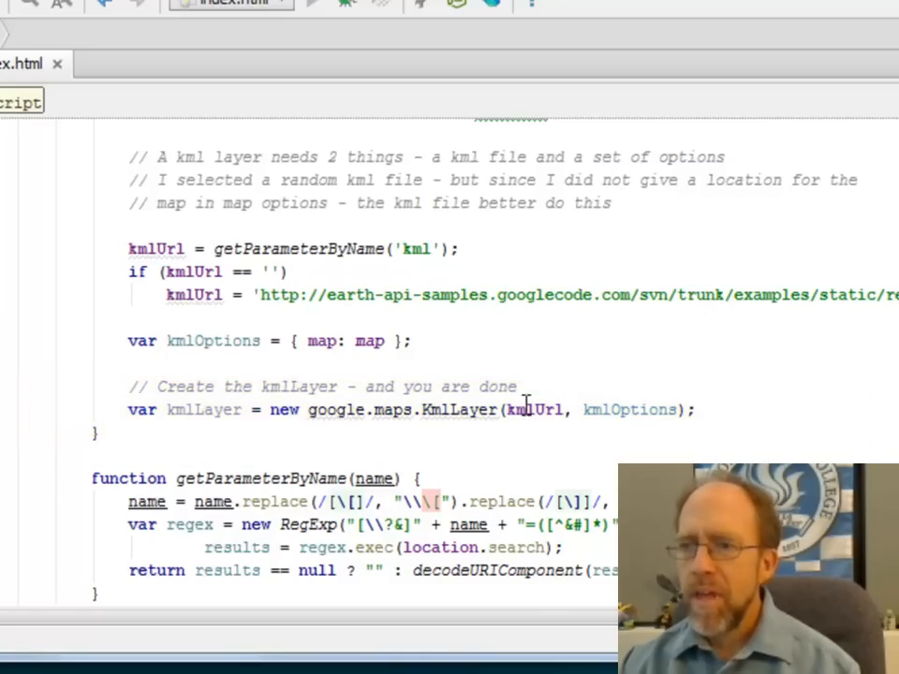
{"action": "mouse_move", "coordinate": [626, 408]}
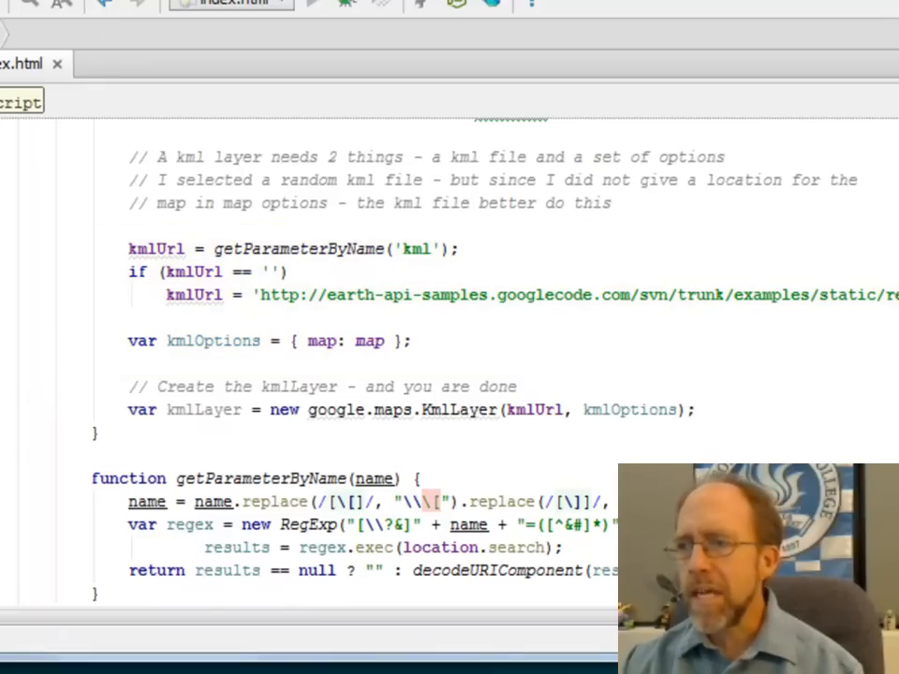
Load the Nature Preserves KML link so its preserve markers plot across the world map.
{"action": "scroll", "scroll_direction": "down", "scroll_amount": 3}
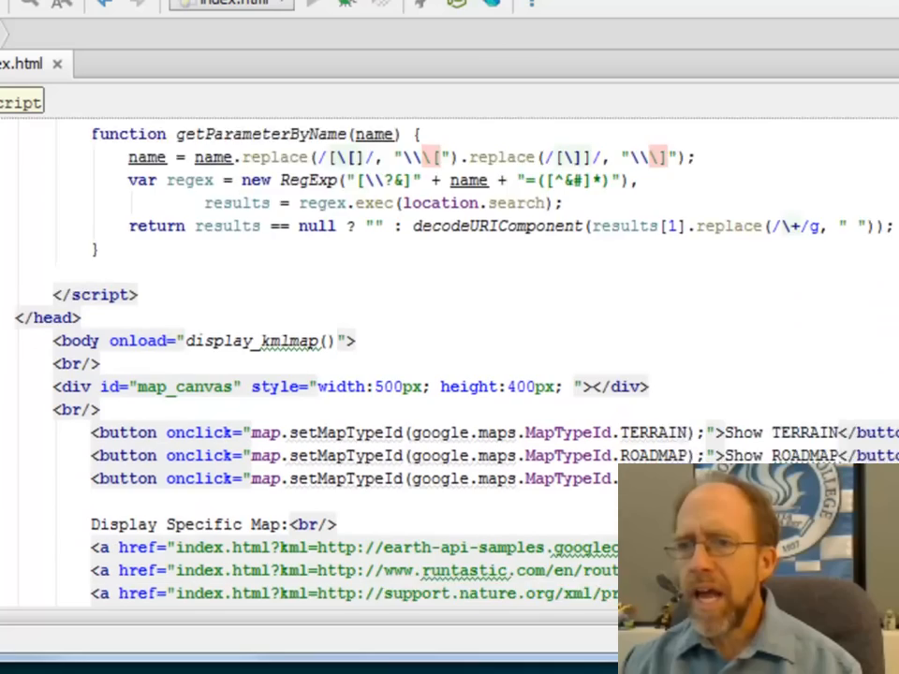
{"action": "scroll", "scroll_direction": "down", "scroll_amount": 3}
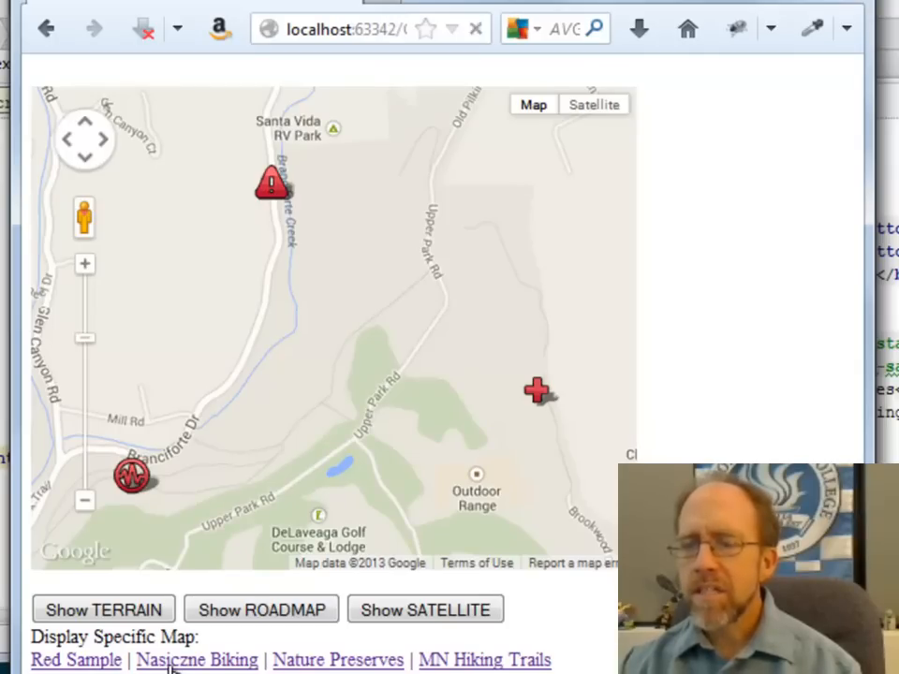
{"action": "left_click", "coordinate": [196, 659]}
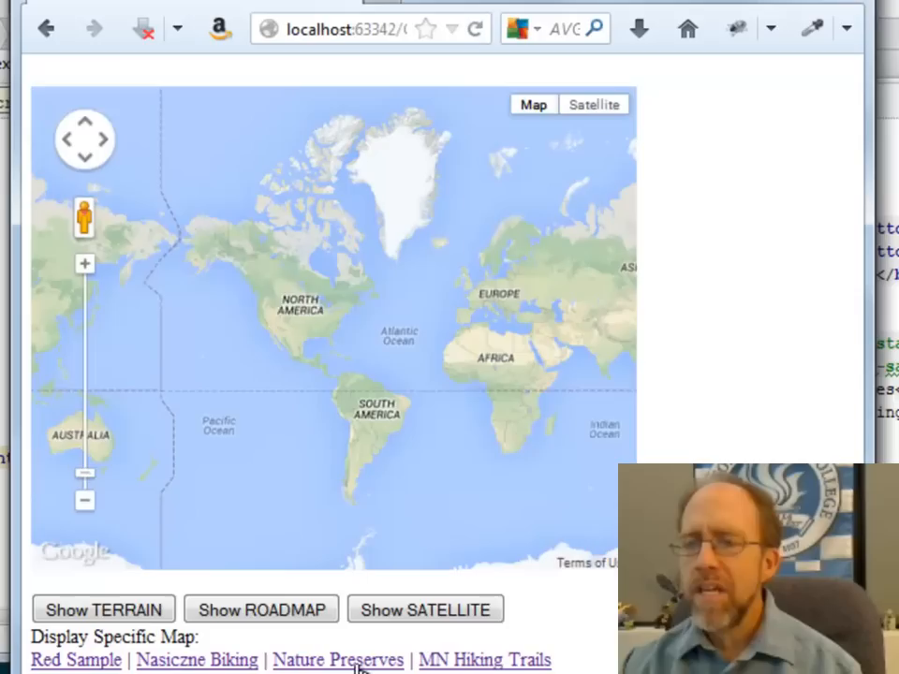
{"action": "left_click", "coordinate": [337, 660]}
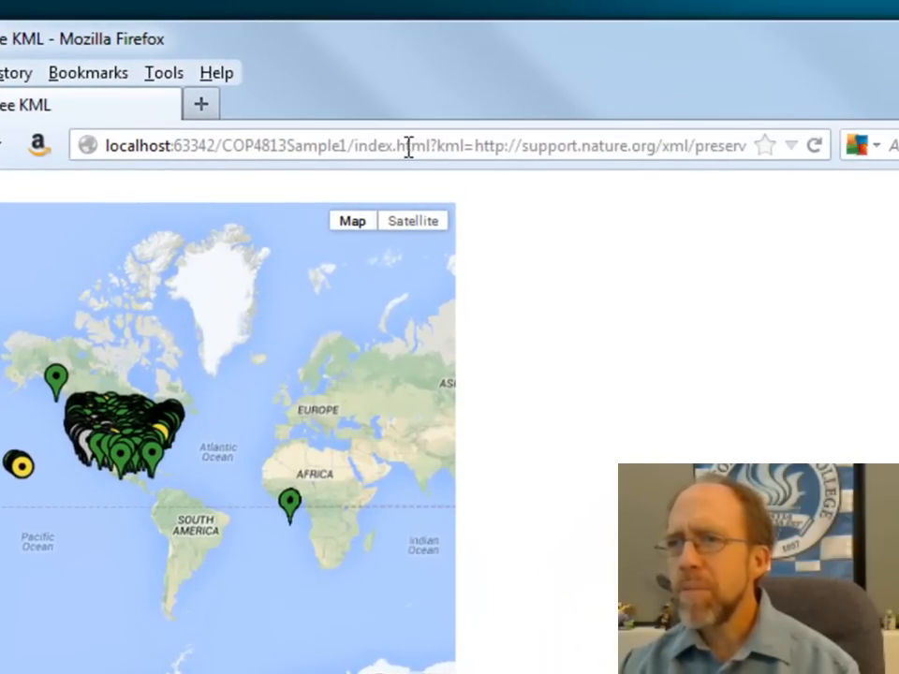
Select the full page address with its kml parameter, ready to swap in the runtastic route KML.
{"action": "left_click", "coordinate": [421, 146]}
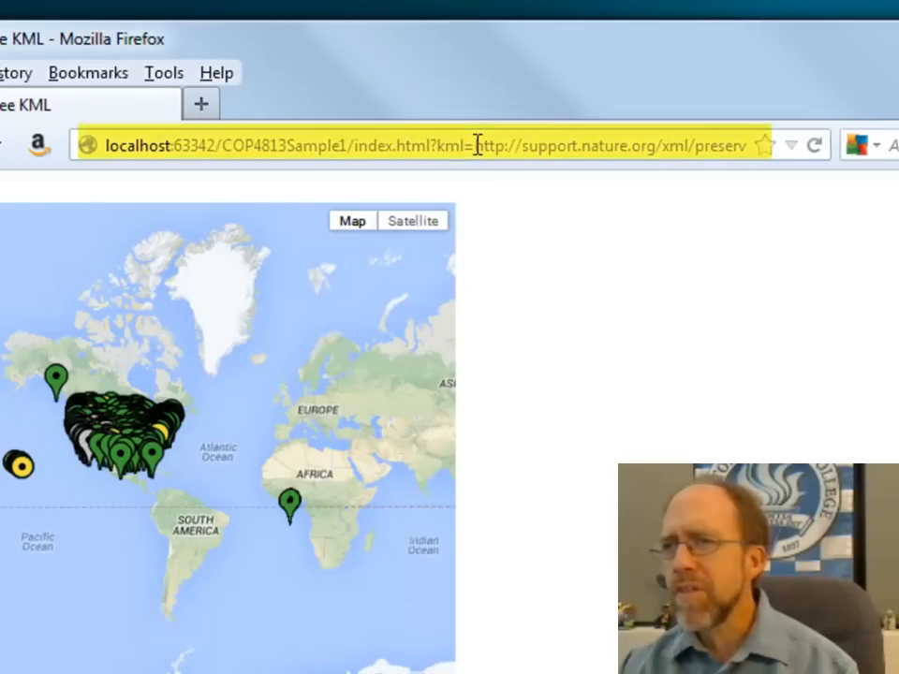
{"action": "triple_click", "coordinate": [422, 146]}
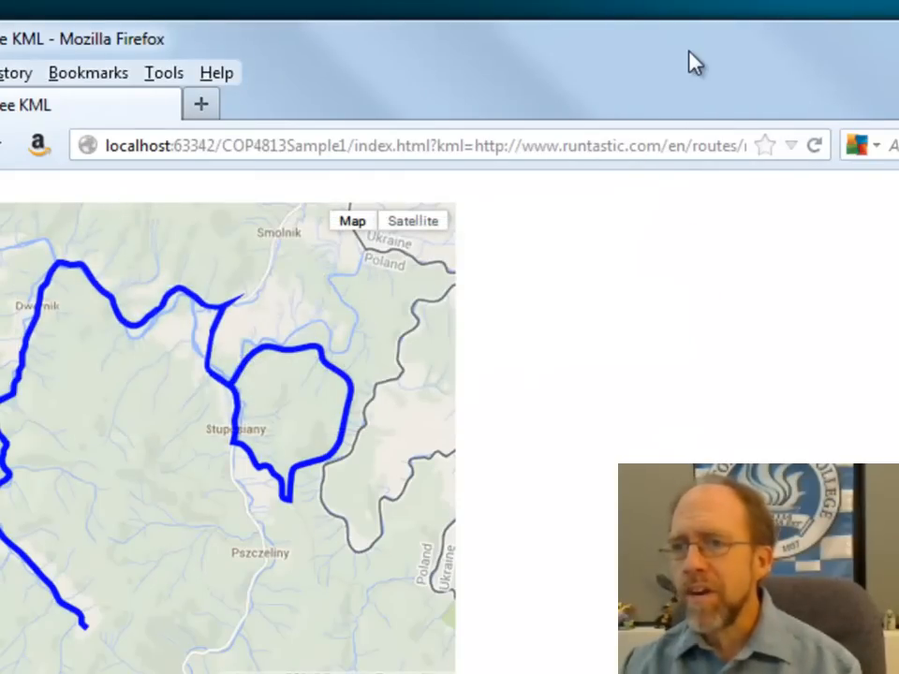
{"action": "mouse_move", "coordinate": [603, 281]}
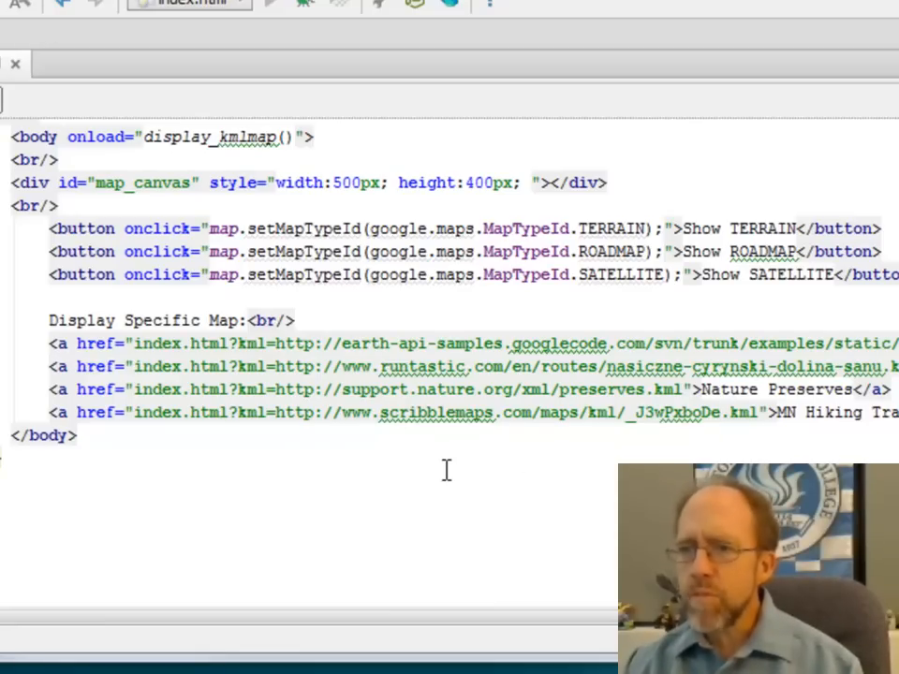
{"action": "mouse_move", "coordinate": [231, 367]}
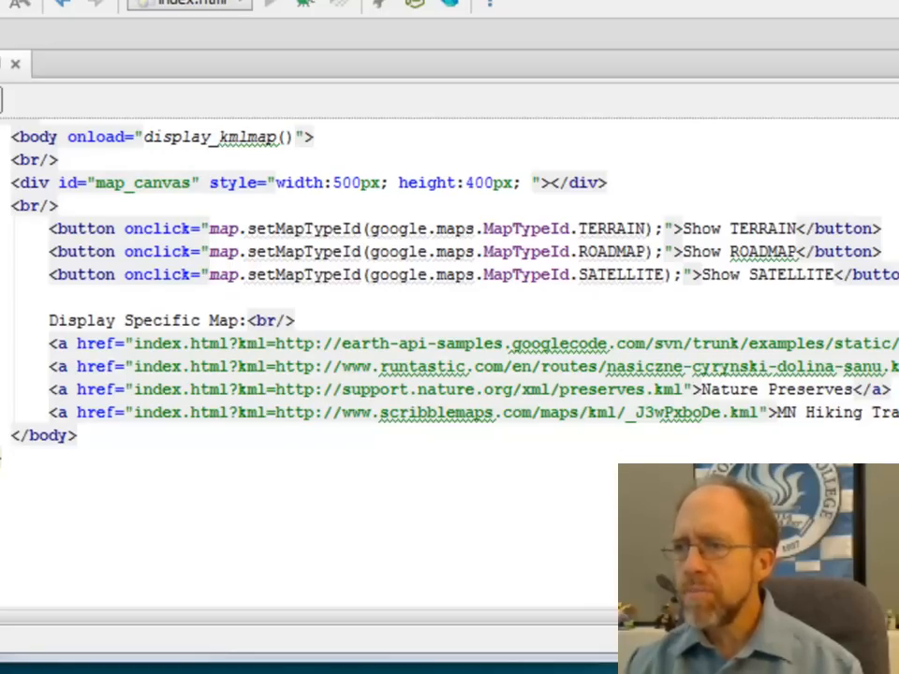
{"action": "scroll", "scroll_direction": "up", "scroll_amount": 3}
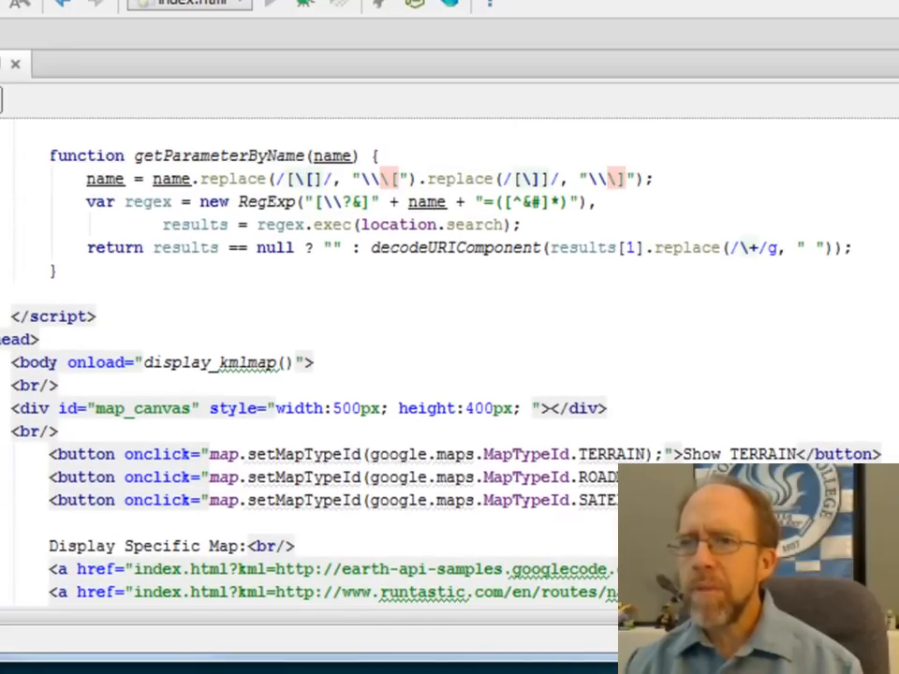
{"action": "scroll", "scroll_direction": "up", "scroll_amount": 3}
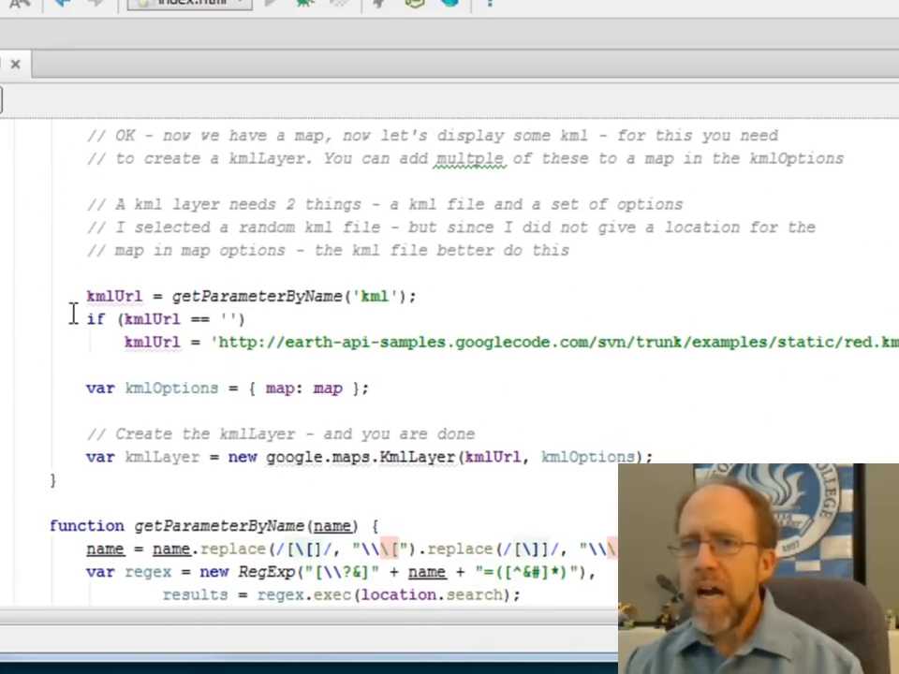
{"action": "mouse_move", "coordinate": [309, 296]}
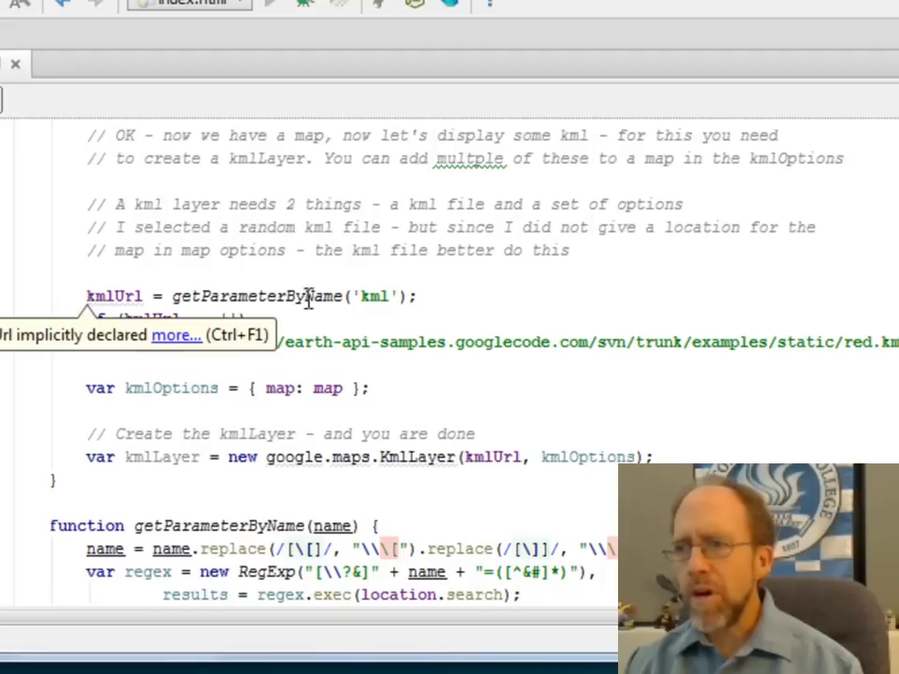
{"action": "mouse_move", "coordinate": [103, 296]}
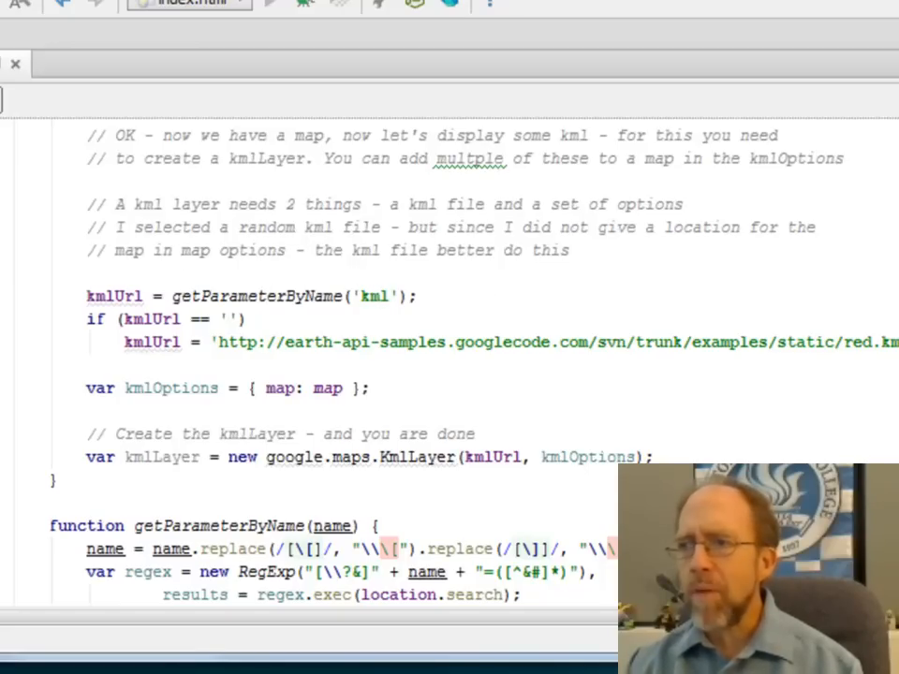
{"action": "scroll", "scroll_direction": "down", "scroll_amount": 3}
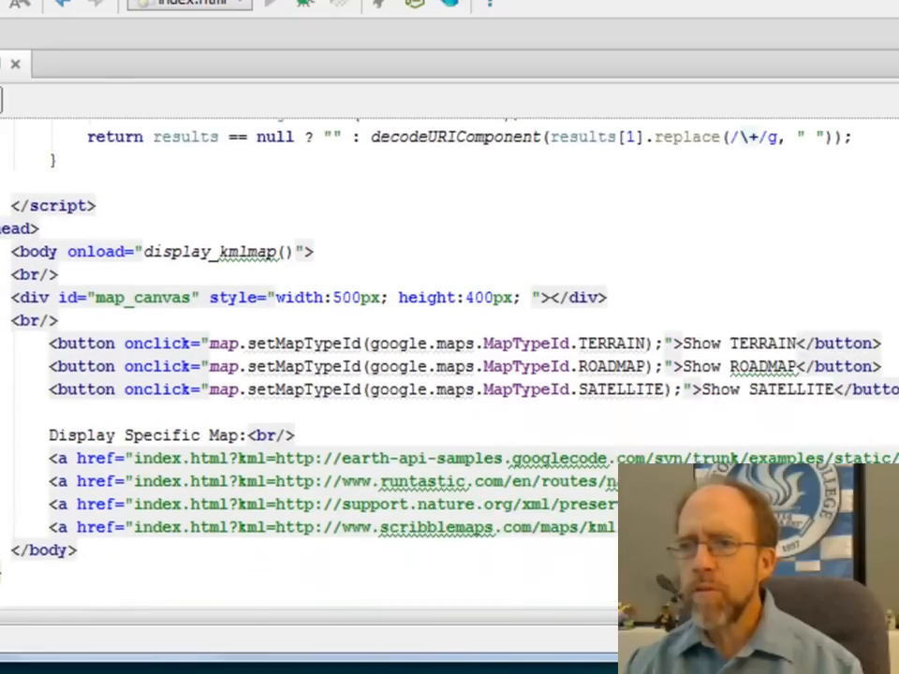
{"action": "scroll", "scroll_direction": "down", "scroll_amount": 3}
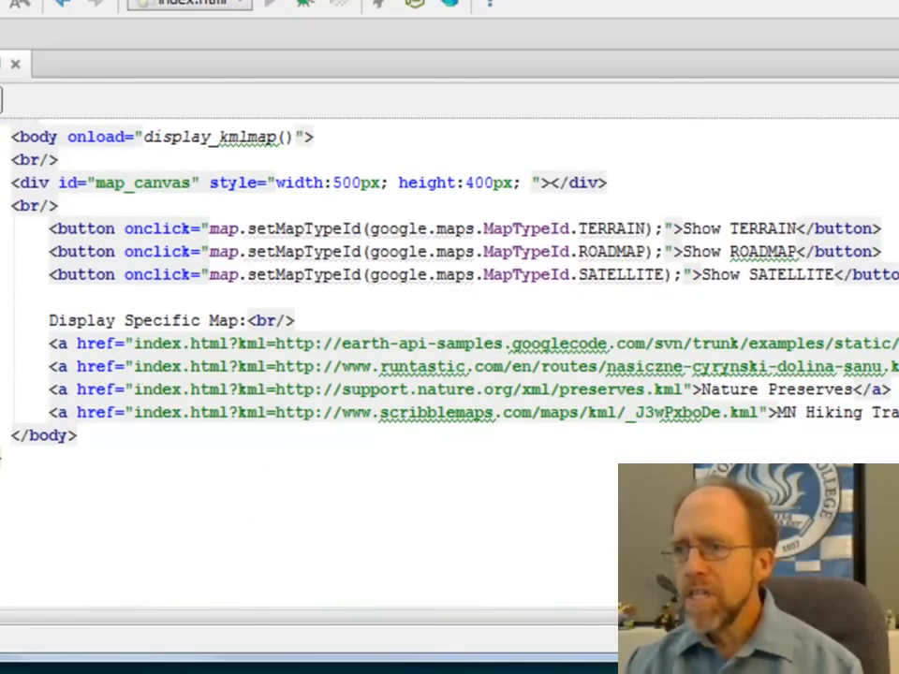
{"action": "scroll", "scroll_direction": "up", "scroll_amount": 3}
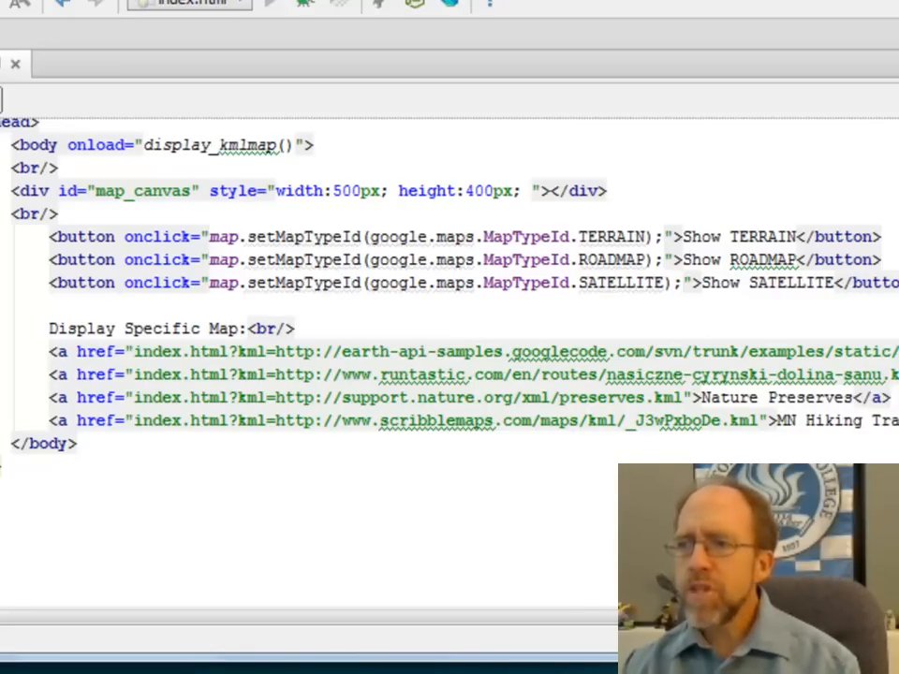
Scroll up to getParameterByName with its decodeURIComponent return and the kmlUrl / KmlLayer code.
{"action": "scroll", "scroll_direction": "up", "scroll_amount": 3}
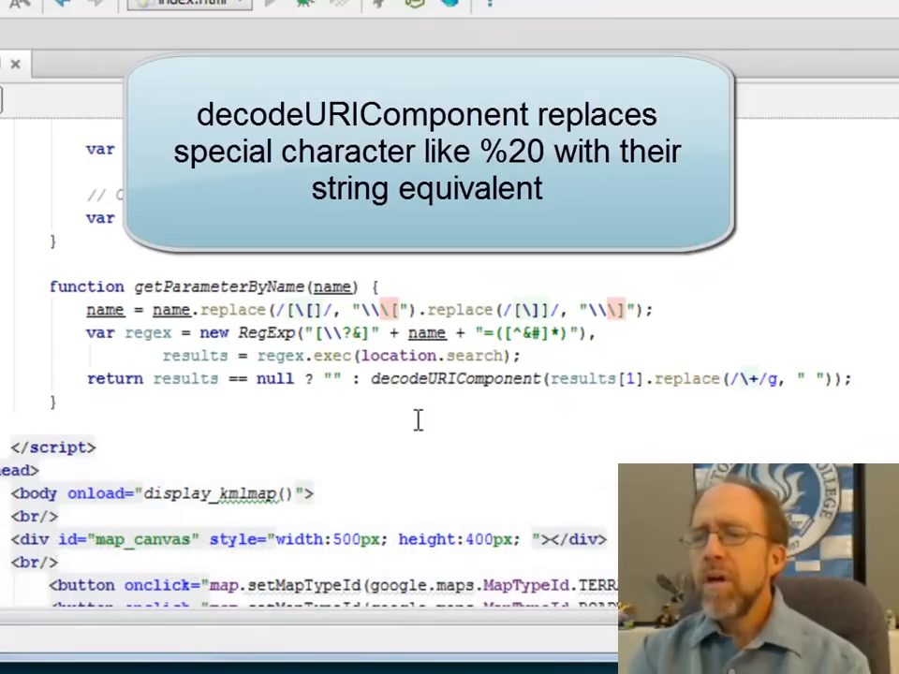
{"action": "mouse_move", "coordinate": [858, 325]}
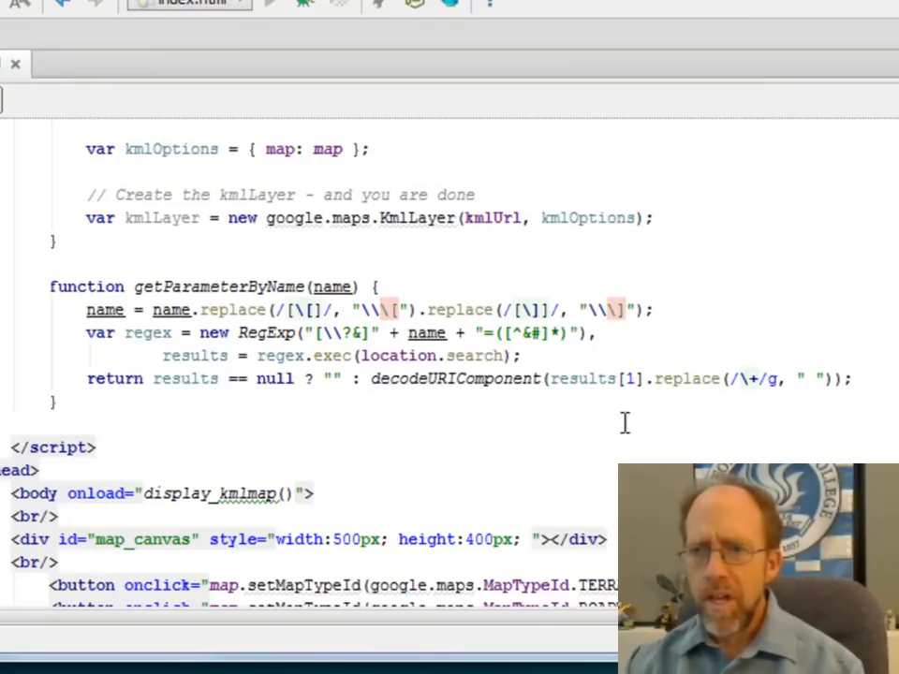
{"action": "mouse_move", "coordinate": [322, 356]}
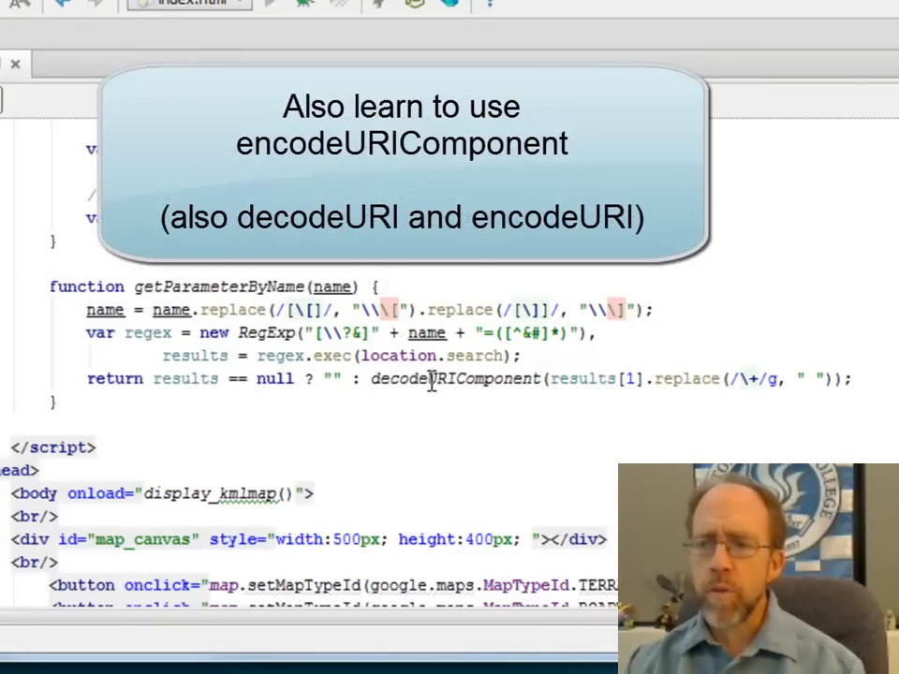
{"action": "mouse_move", "coordinate": [176, 316]}
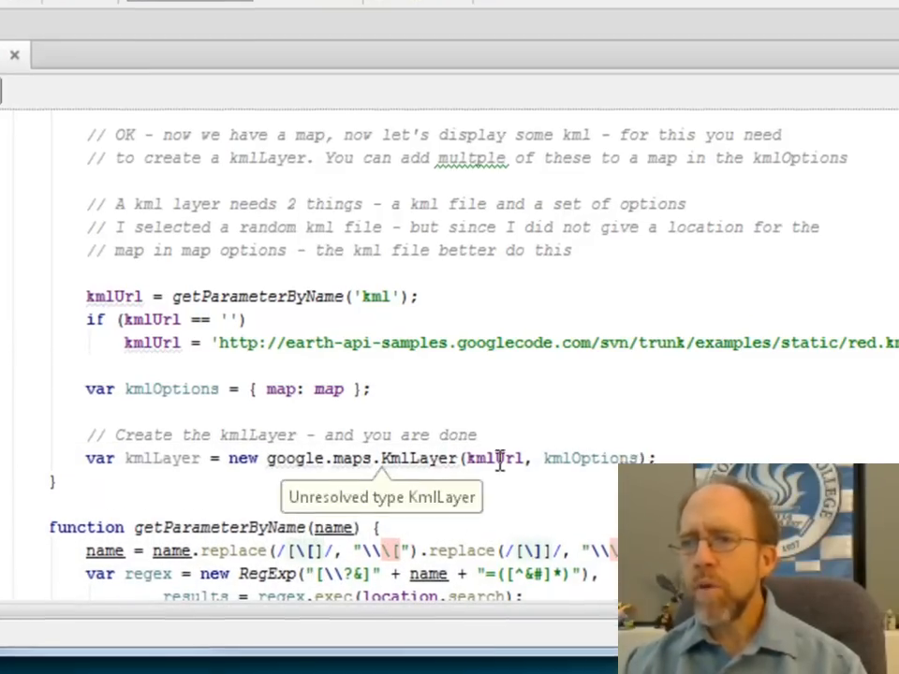
{"action": "scroll", "scroll_direction": "down", "scroll_amount": 3}
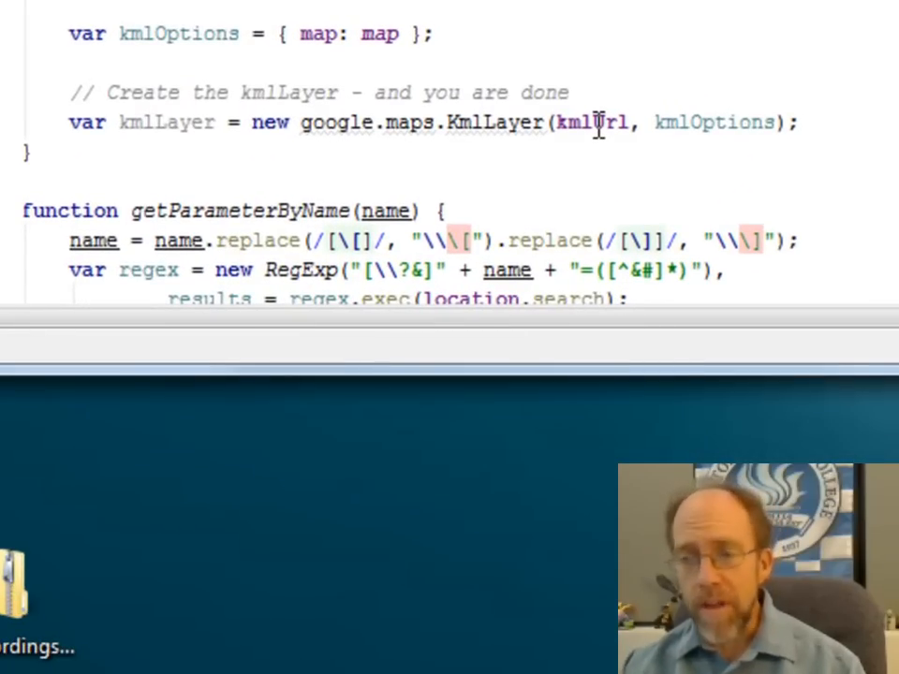
{"action": "mouse_move", "coordinate": [715, 122]}
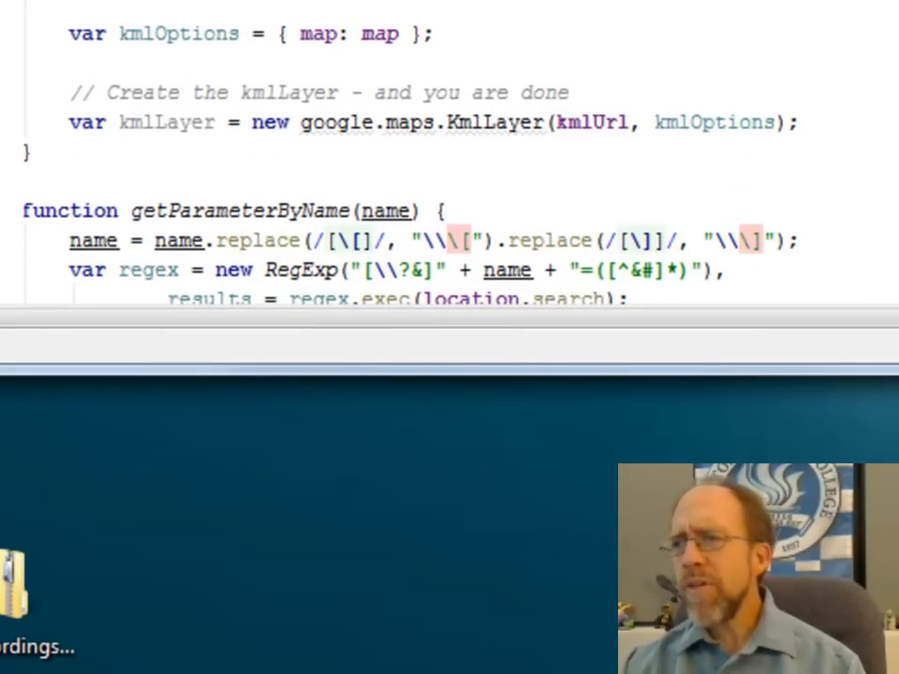
{"action": "scroll", "scroll_direction": "up", "scroll_amount": 3}
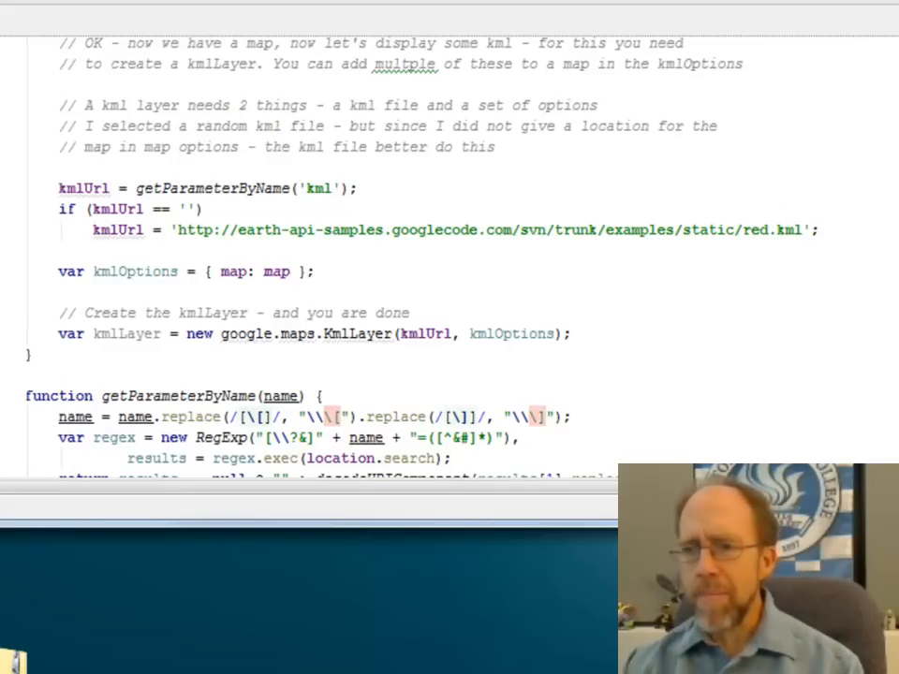
Scroll down to the body markup with the map-type buttons and four KML anchor links.
{"action": "scroll", "scroll_direction": "down", "scroll_amount": 3}
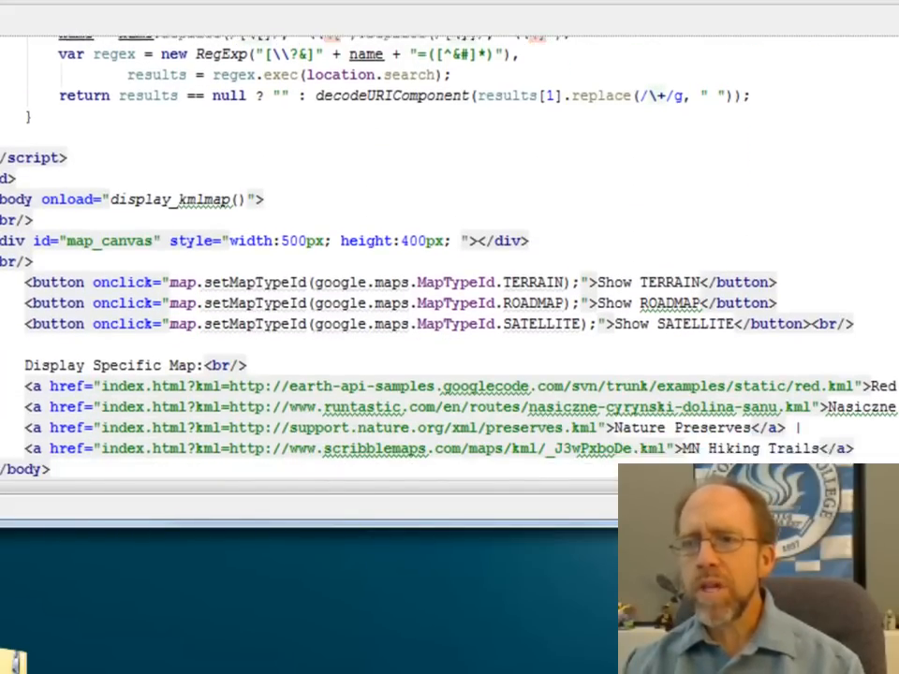
{"action": "scroll", "scroll_direction": "down", "scroll_amount": 3}
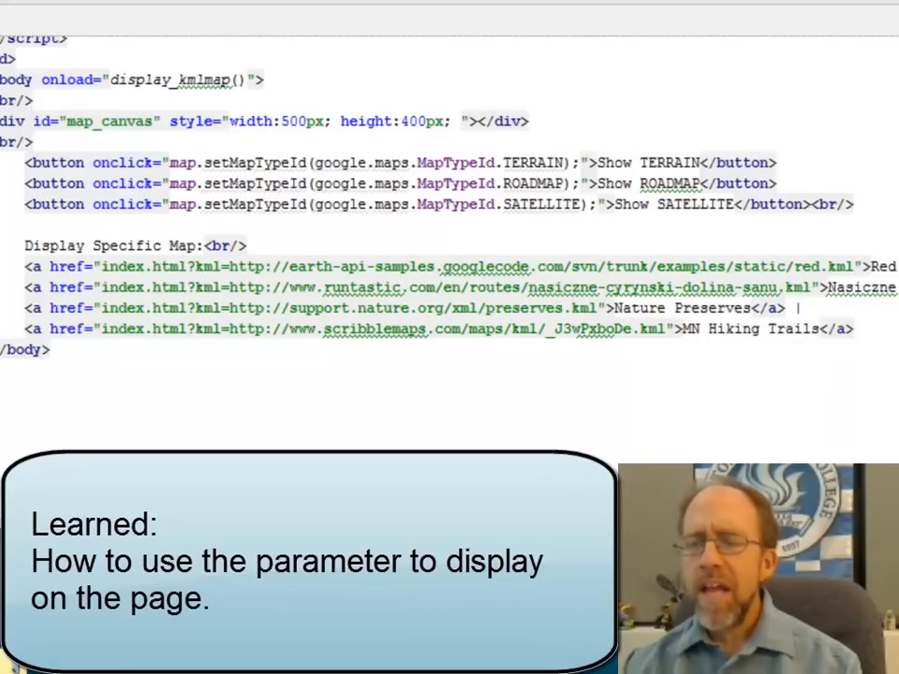
Scroll up to the kmlUrl line with its red.kml fallback and the KmlLayer creation.
{"action": "scroll", "scroll_direction": "up", "scroll_amount": 3}
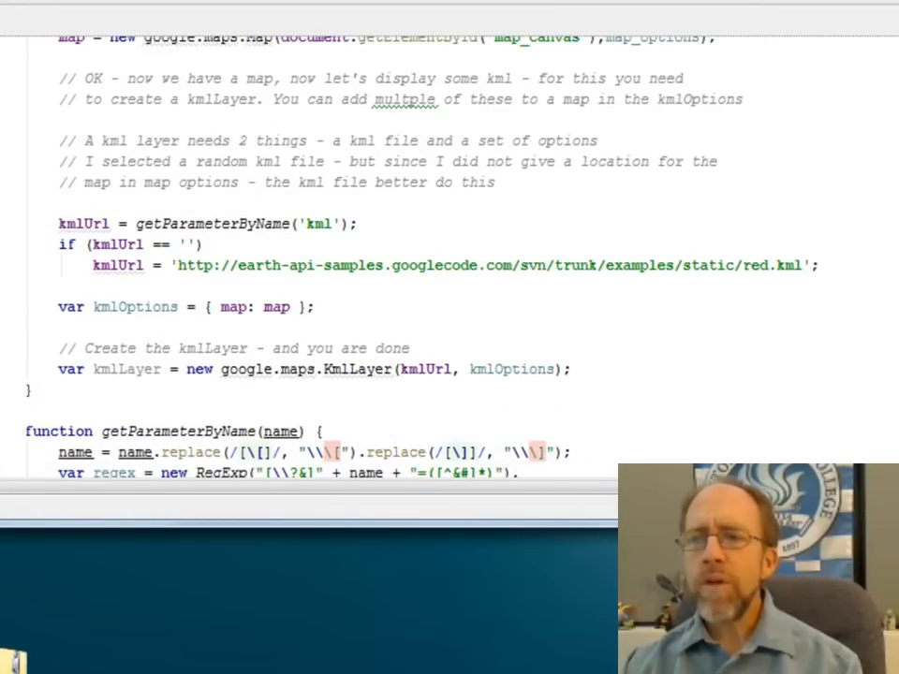
{"action": "mouse_move", "coordinate": [221, 296]}
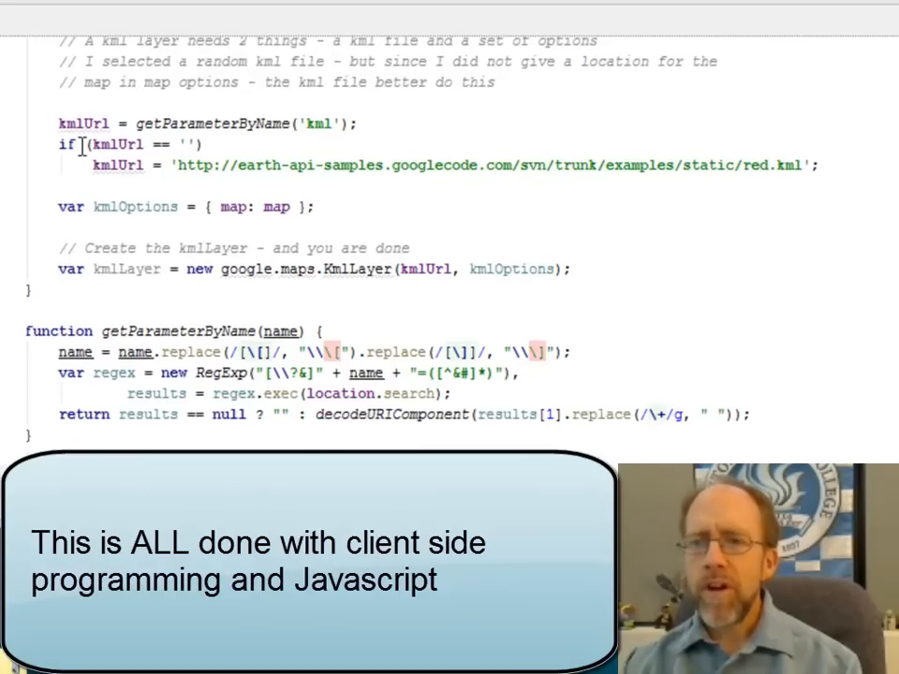
{"action": "mouse_move", "coordinate": [393, 284]}
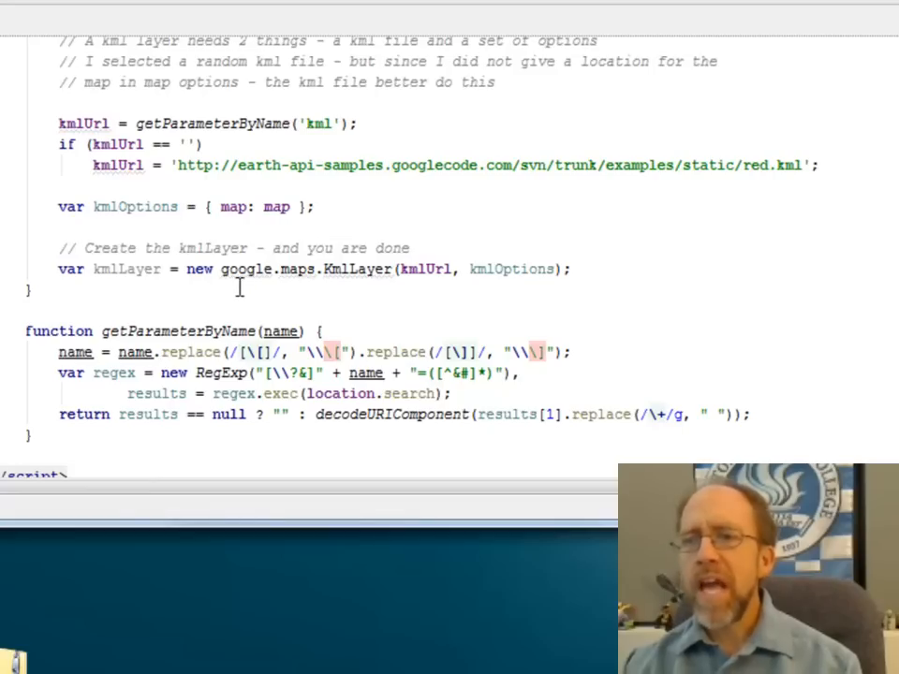
{"action": "mouse_move", "coordinate": [445, 281]}
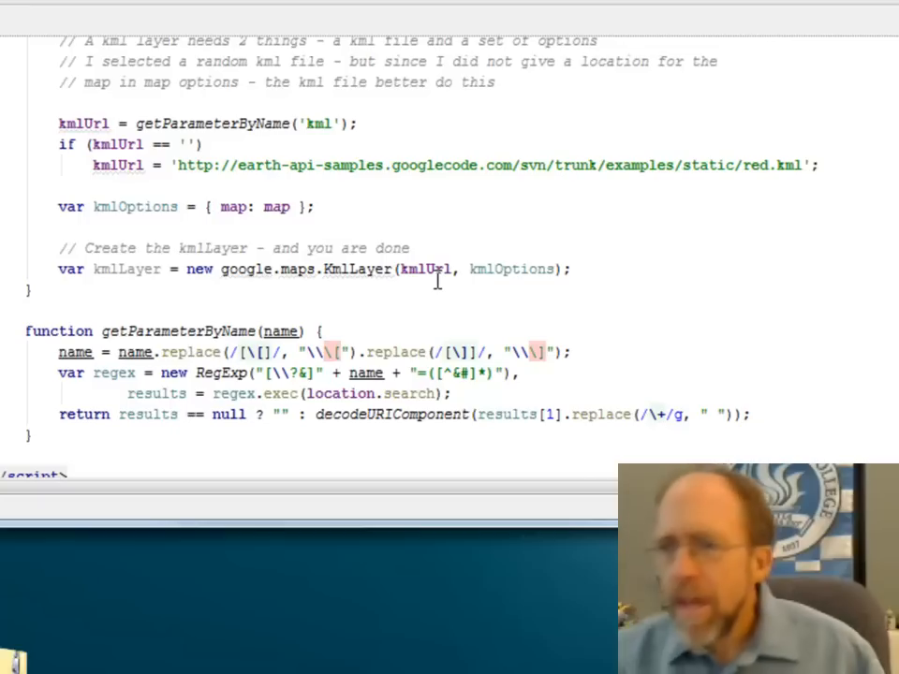
{"action": "mouse_move", "coordinate": [438, 281]}
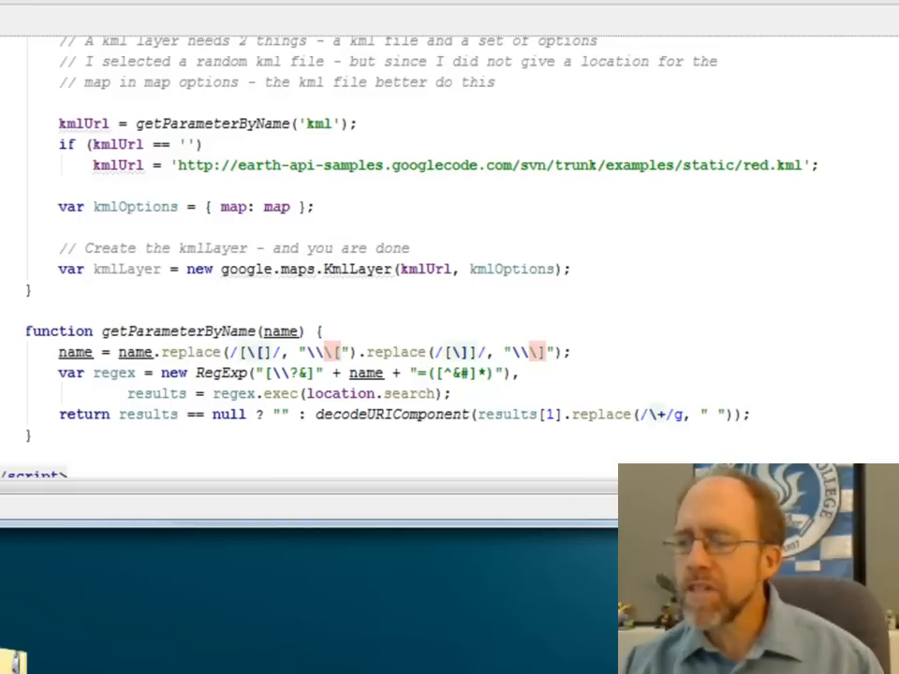